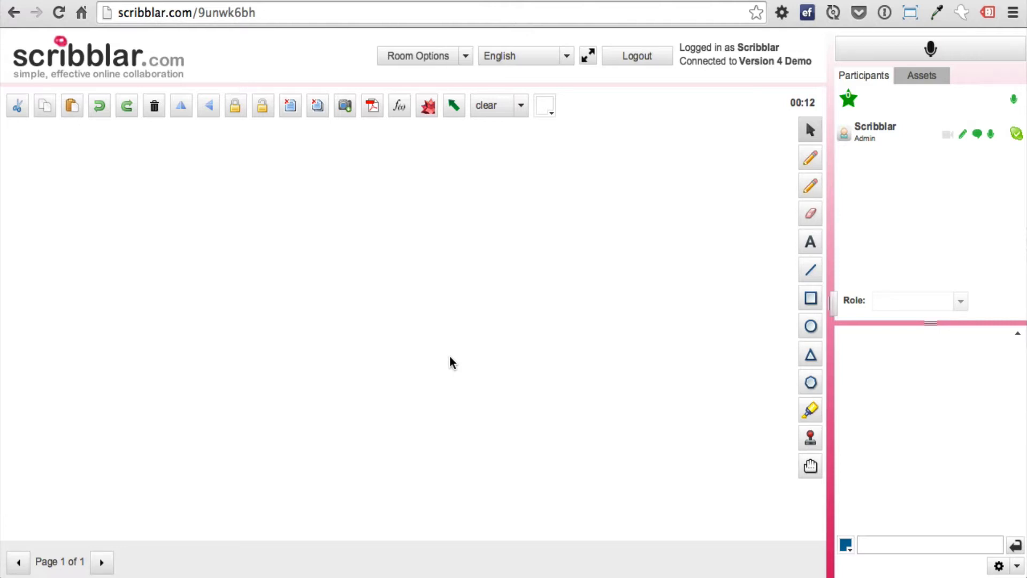
mouse_move(602, 236)
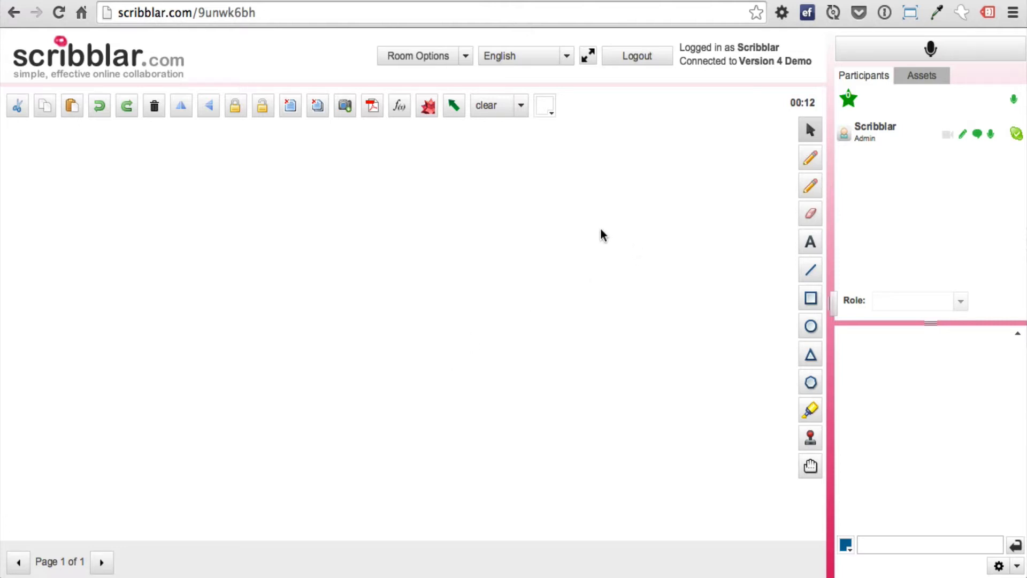
- Show the room's uploaded files in the Assets panel with the PDFs folder listed
left_click(921, 75)
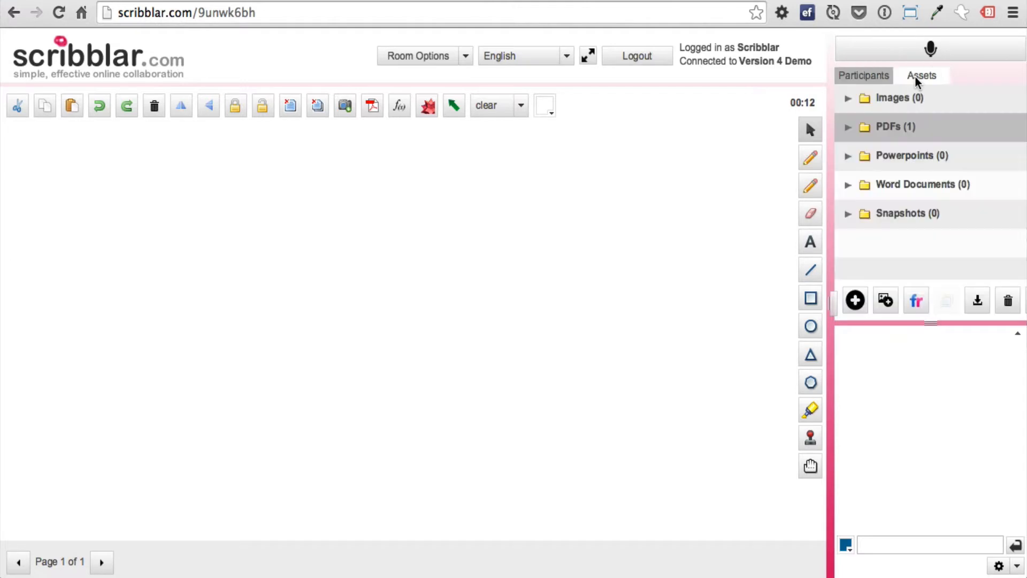
mouse_move(920, 258)
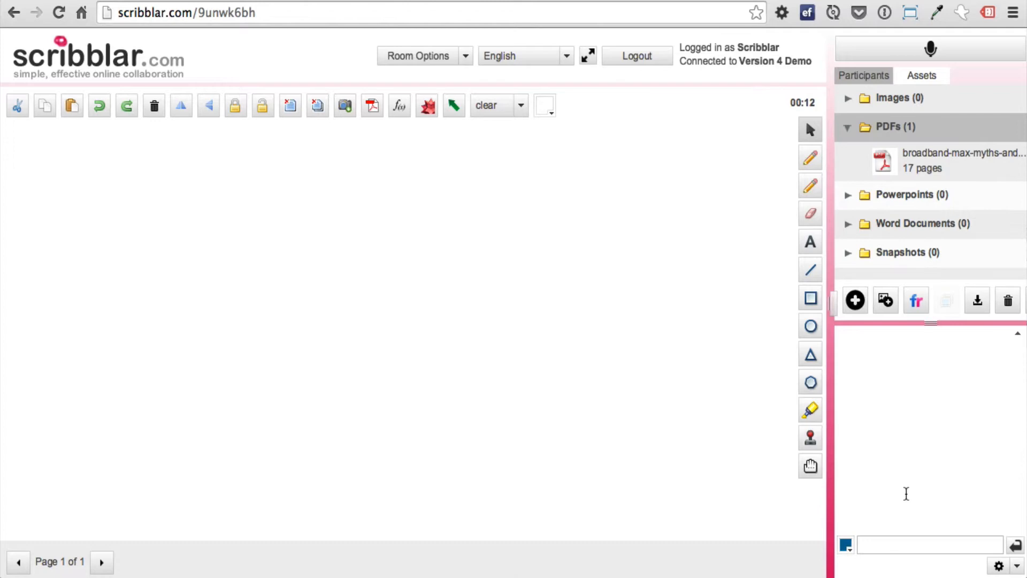
- Load the broadband PDF onto the whiteboard, go to the contents page and underline entry 2.3 and the Fixed rate heading in red
left_click_drag(882, 160, 153, 213)
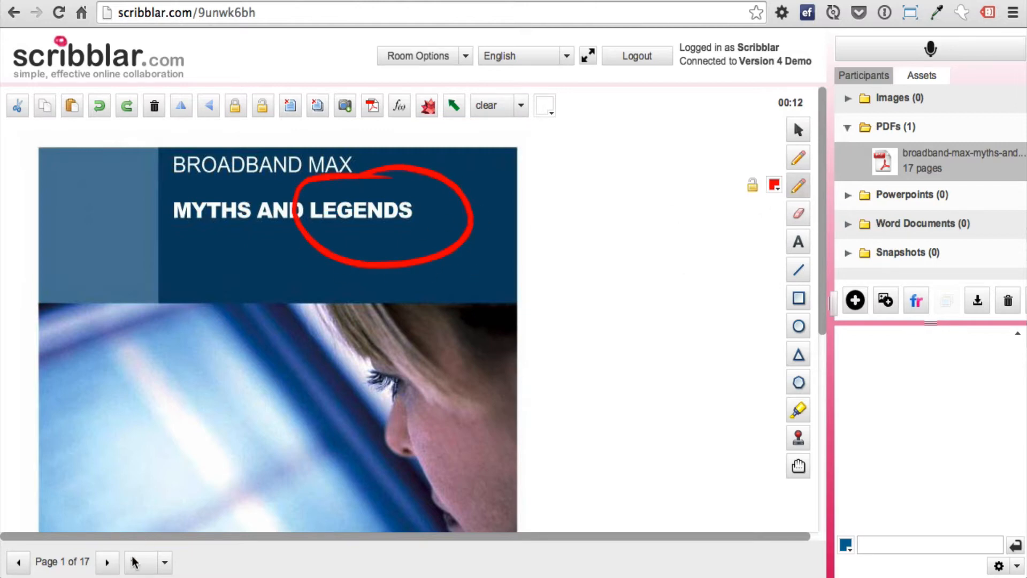
left_click(107, 562)
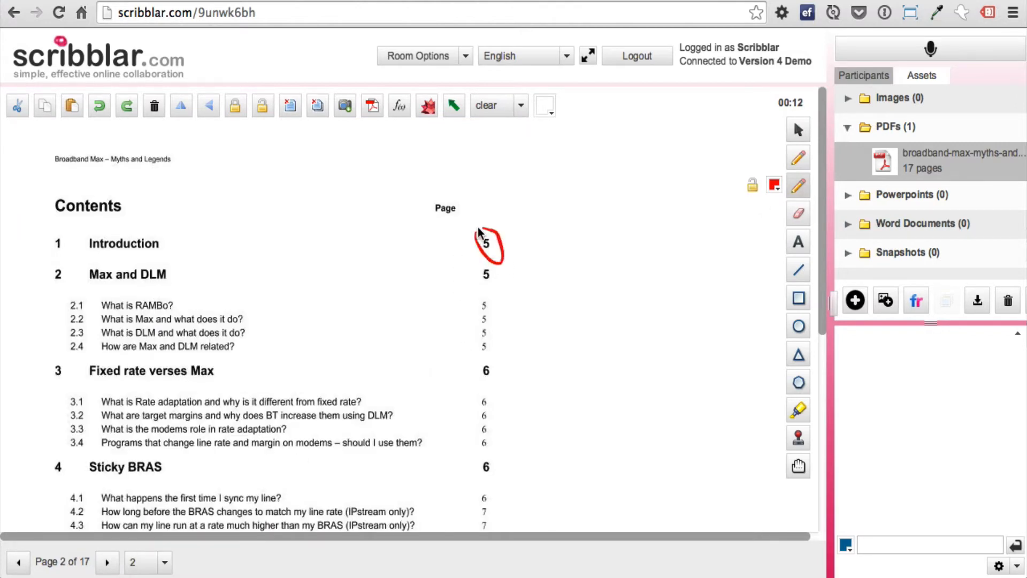
left_click_drag(243, 335, 383, 321)
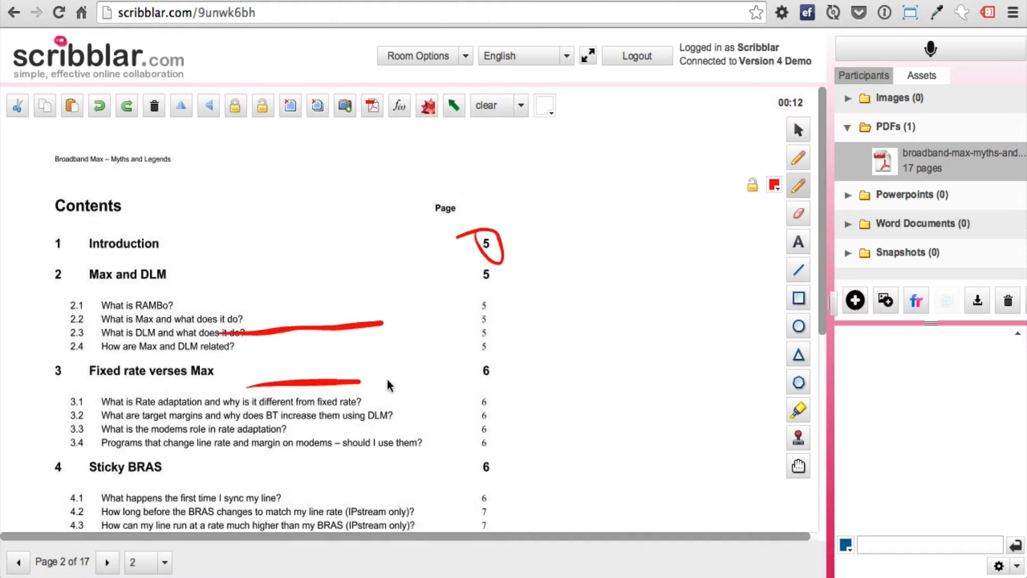
left_click_drag(275, 447, 432, 438)
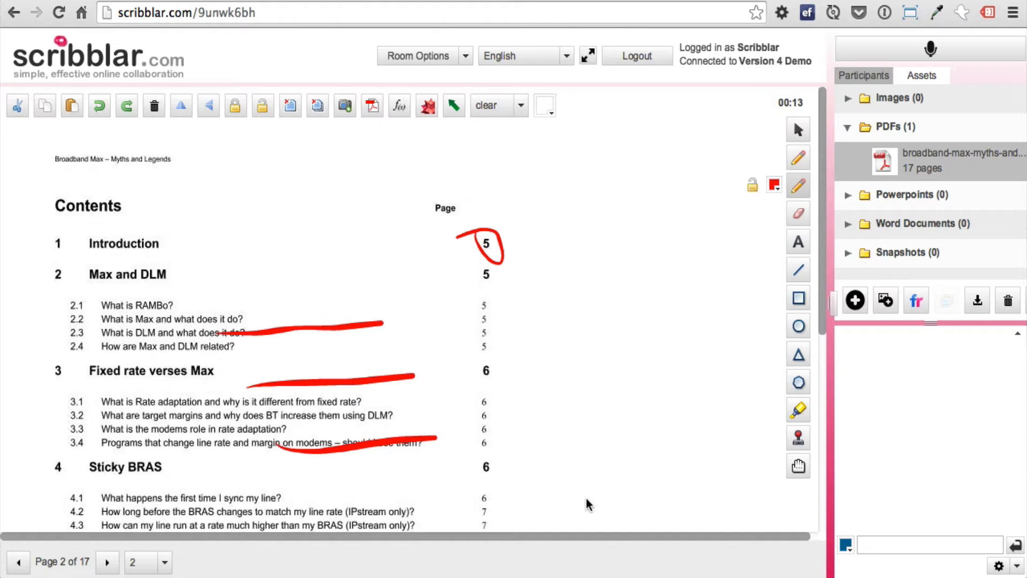
mouse_move(374, 145)
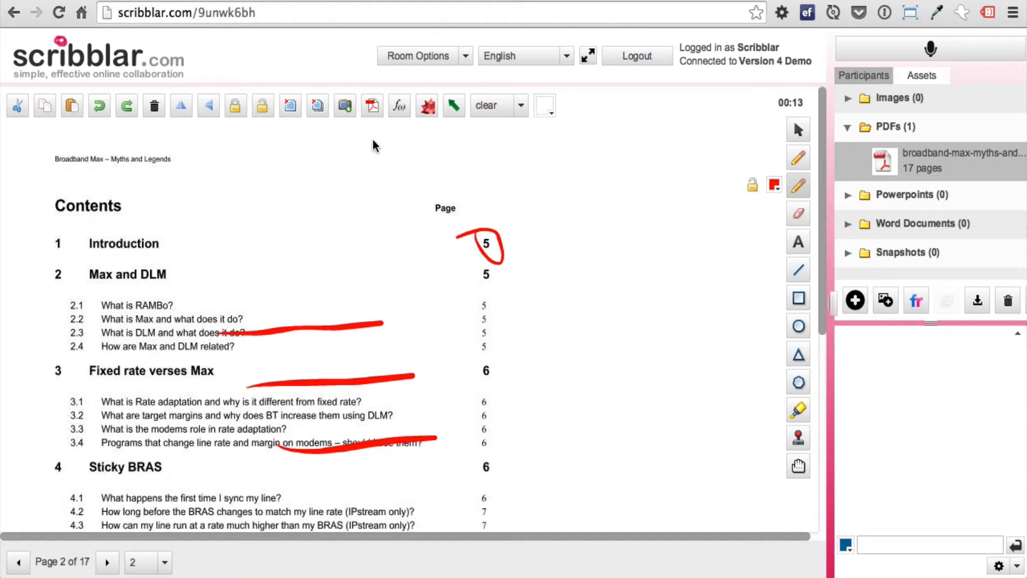
mouse_move(407, 223)
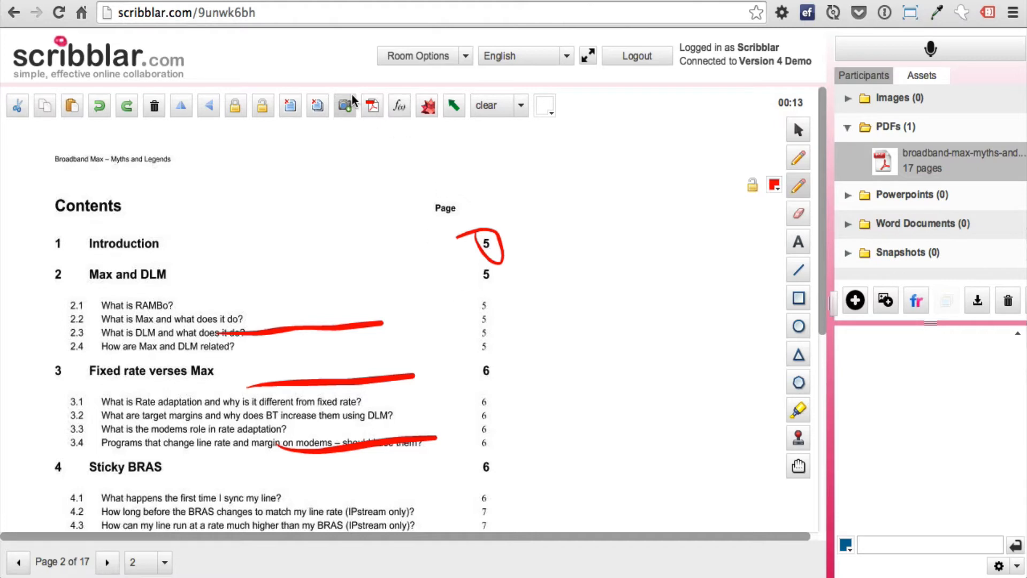
- Export whiteboard pages 1-2 as a PDF and save the created file
left_click(371, 106)
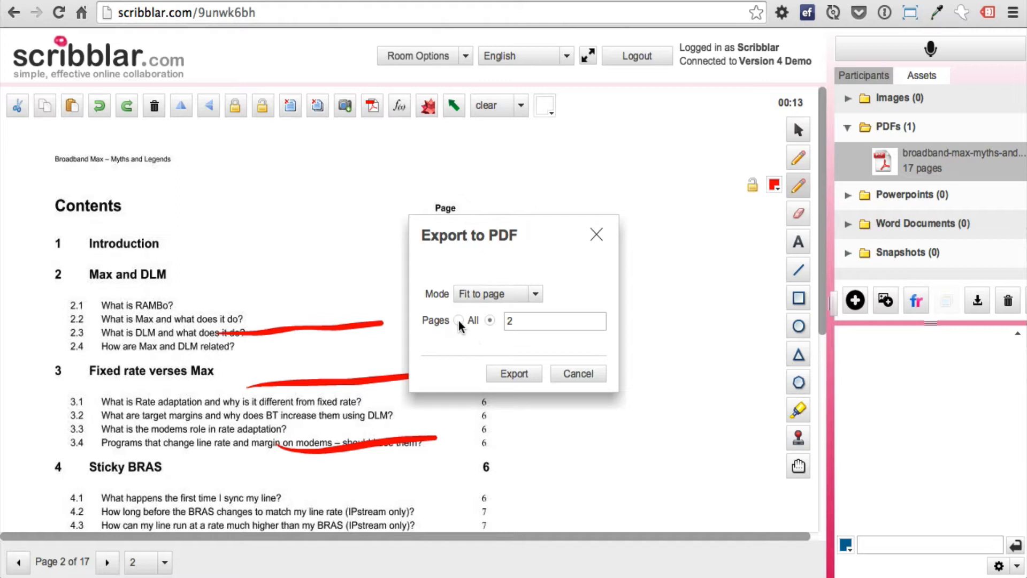
left_click(459, 320)
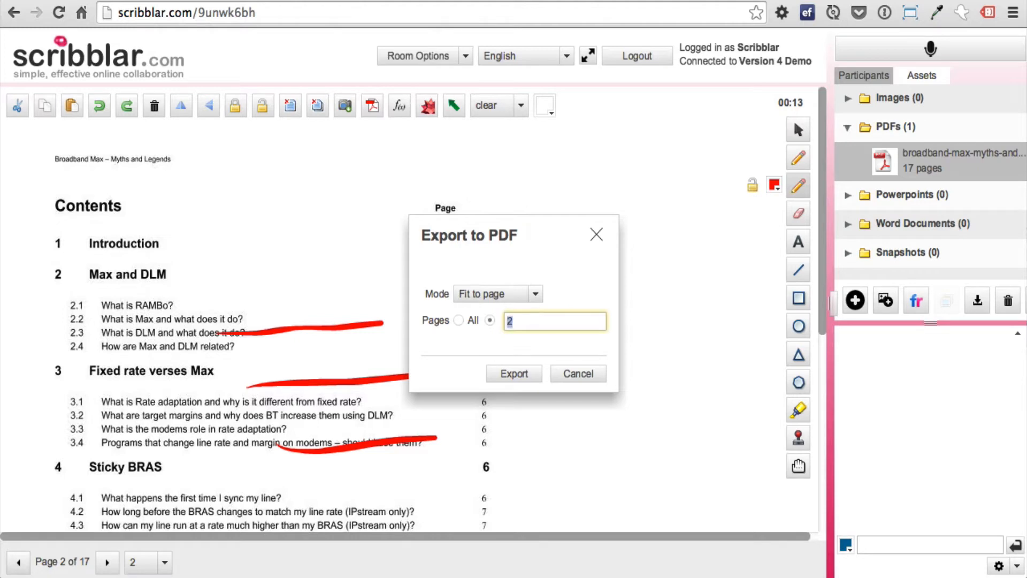
type("1-2")
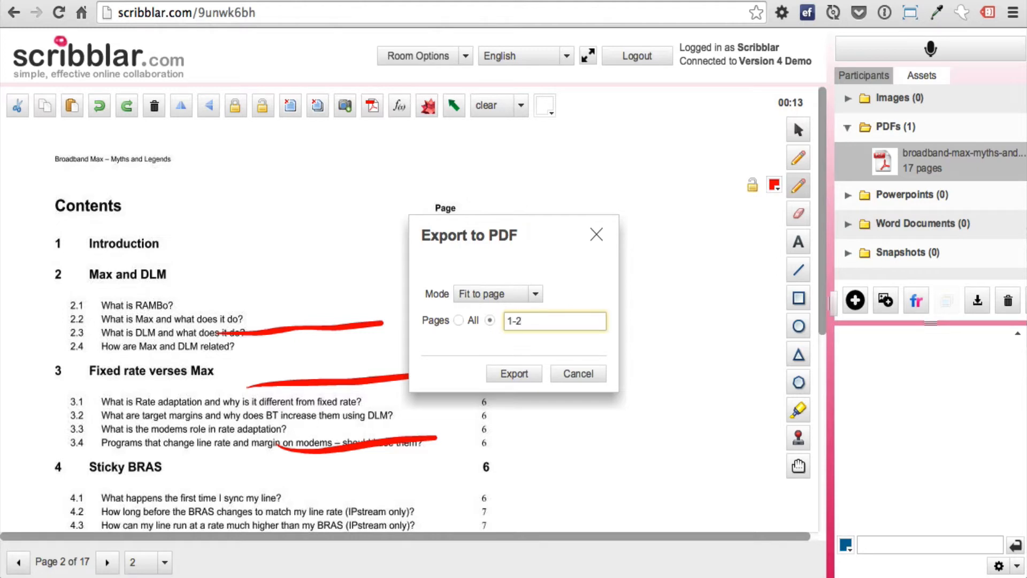
left_click(497, 293)
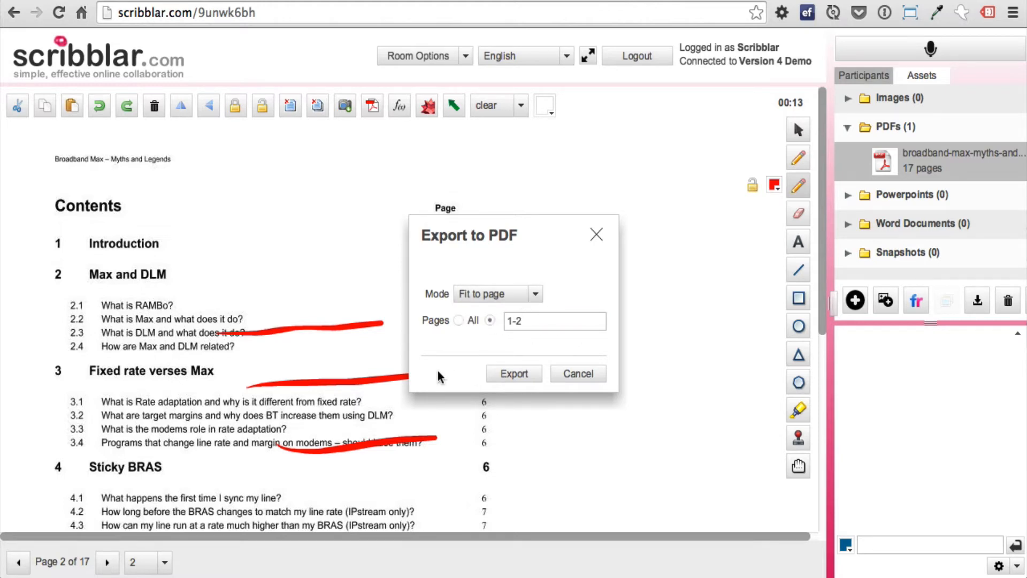
left_click(514, 374)
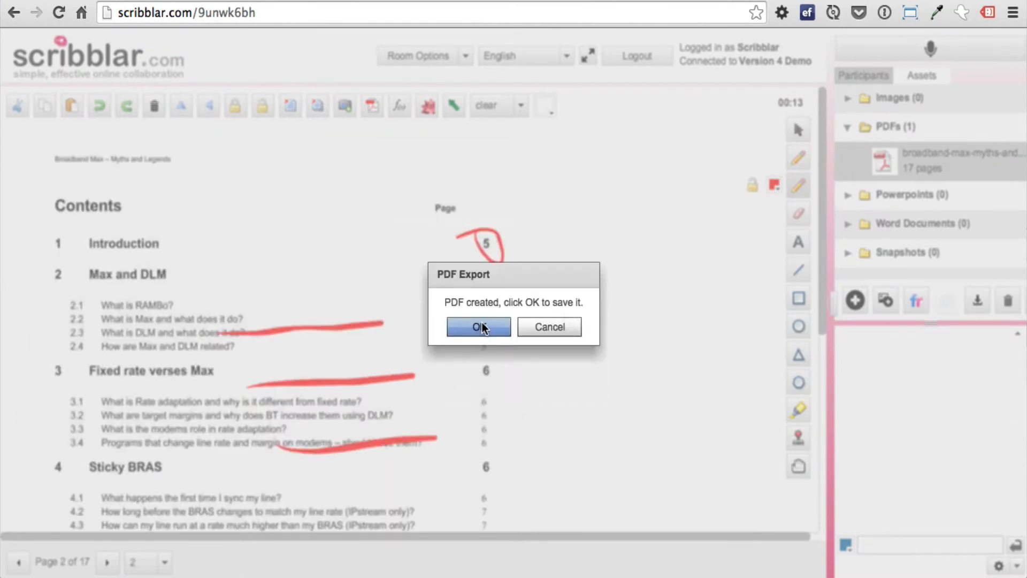
left_click(479, 328)
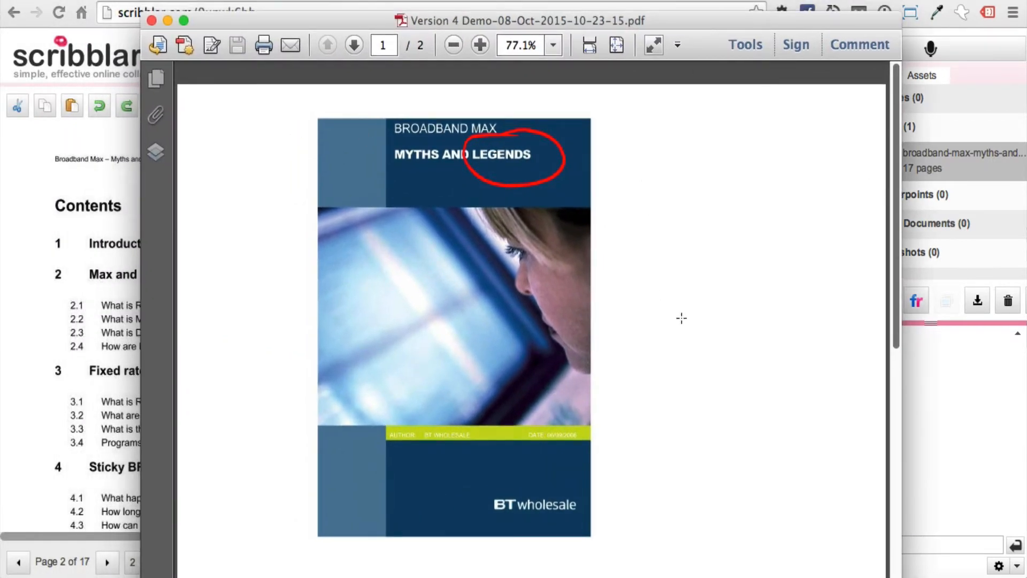
- Page through the exported PDF in Acrobat to check the red-marked contents page
left_click(352, 45)
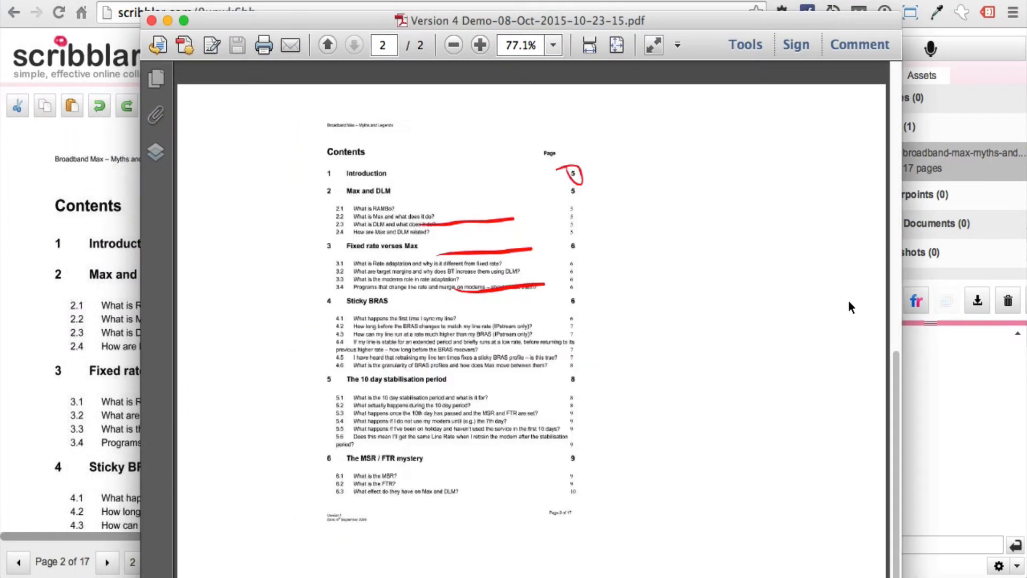
left_click(327, 45)
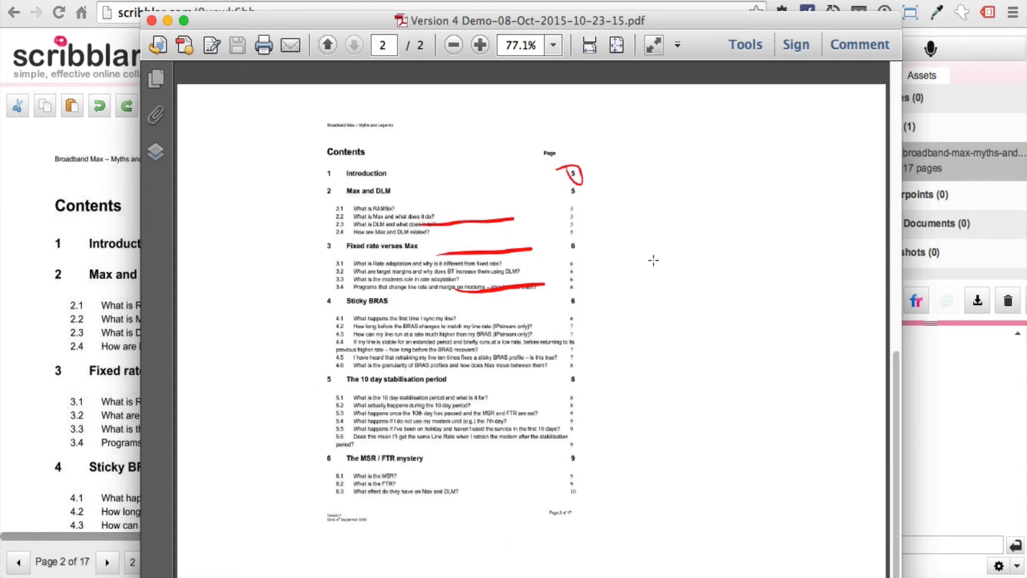
left_click(328, 45)
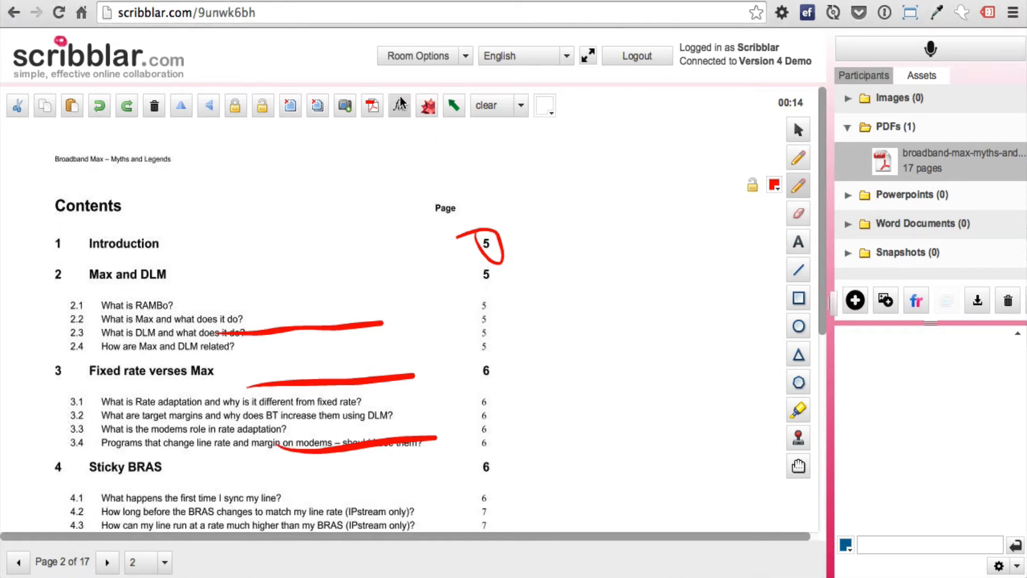
- Build the equation with nu and varpi Greek symbols plus 12 and add it to the whiteboard
left_click(399, 106)
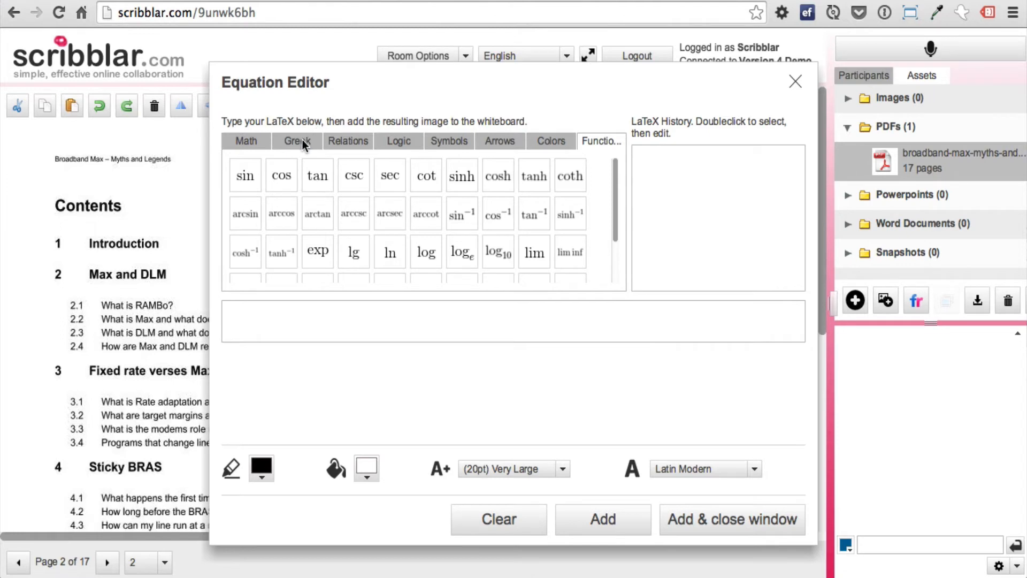
left_click(348, 141)
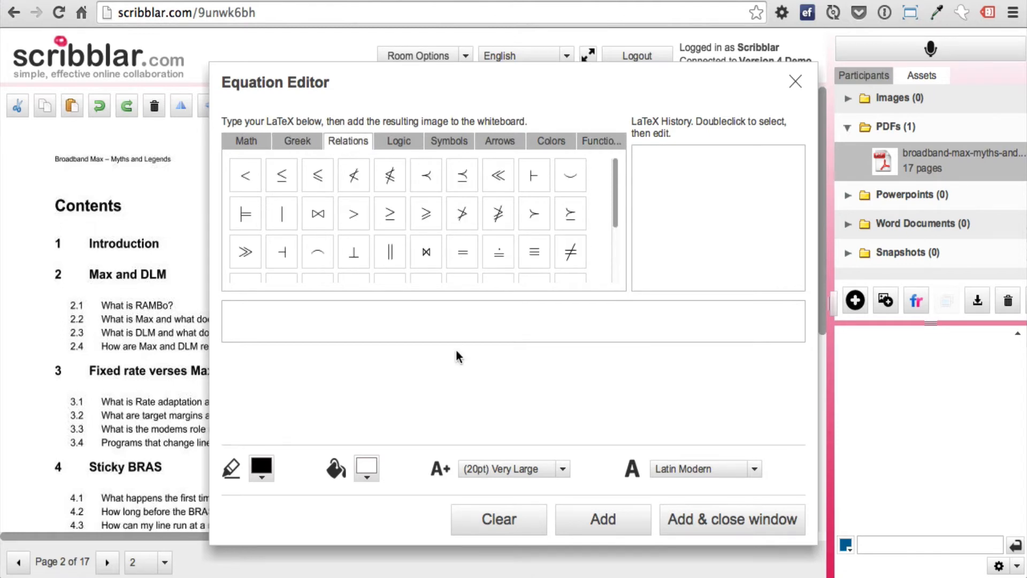
left_click(296, 140)
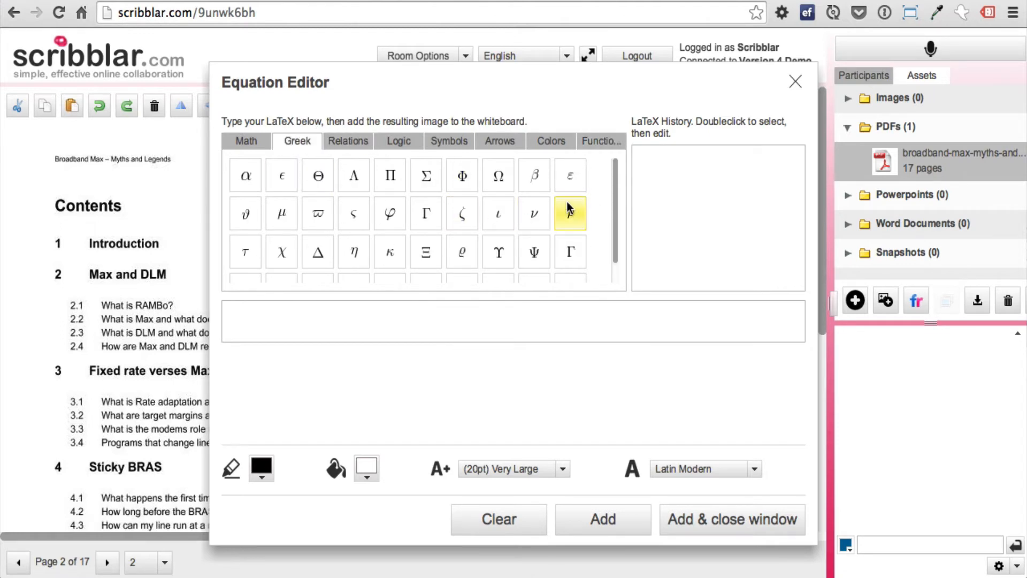
left_click(534, 214)
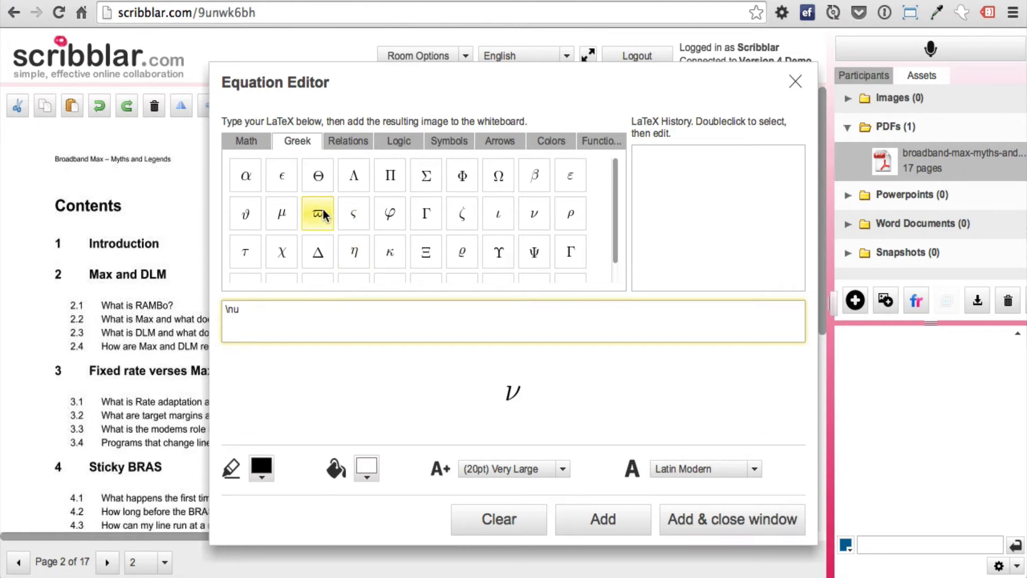
left_click(569, 251)
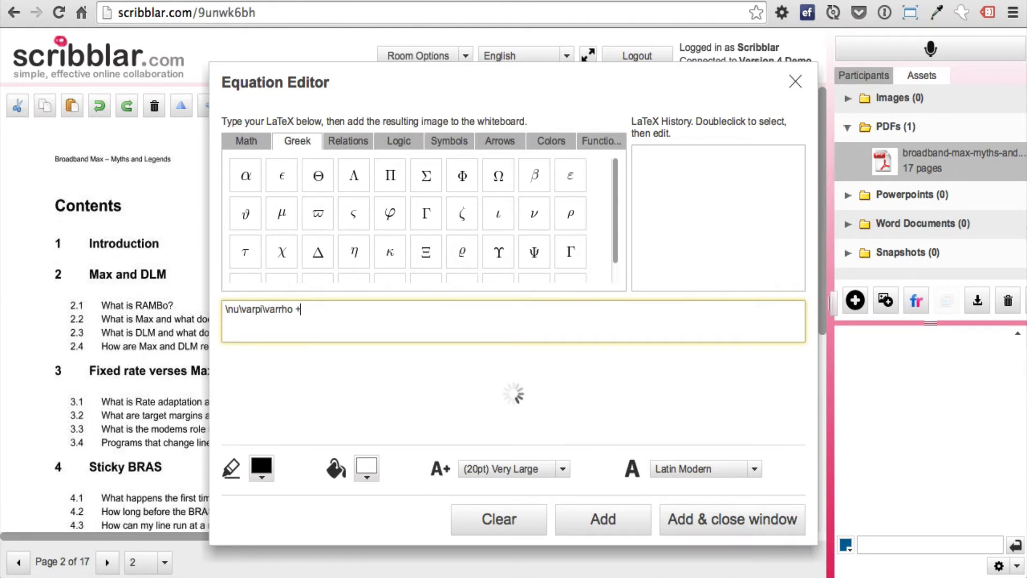
type("12")
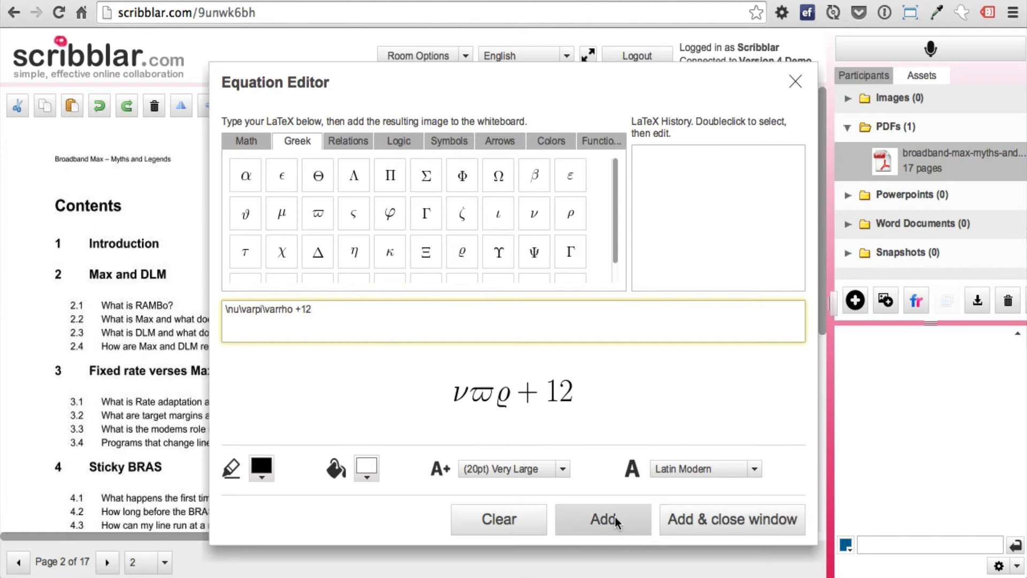
left_click(601, 519)
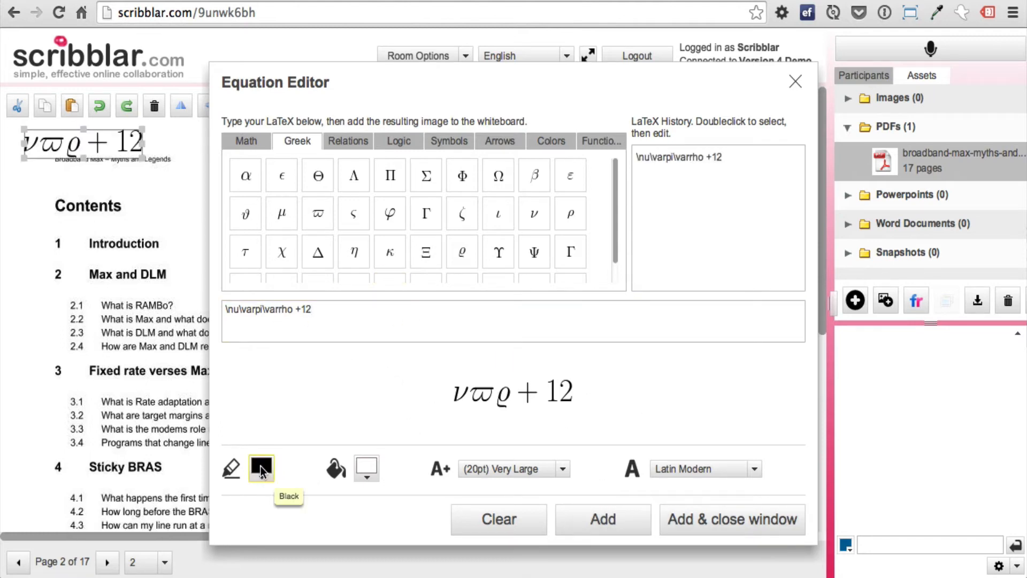
- Change the equation's colour and fill choices, then clear everything off the whiteboard
left_click(261, 467)
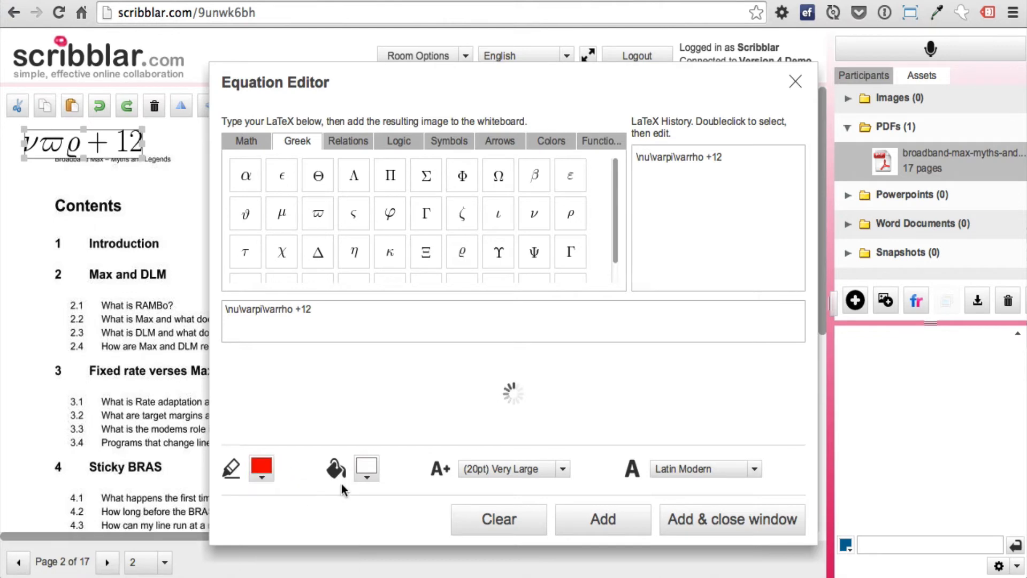
left_click(366, 468)
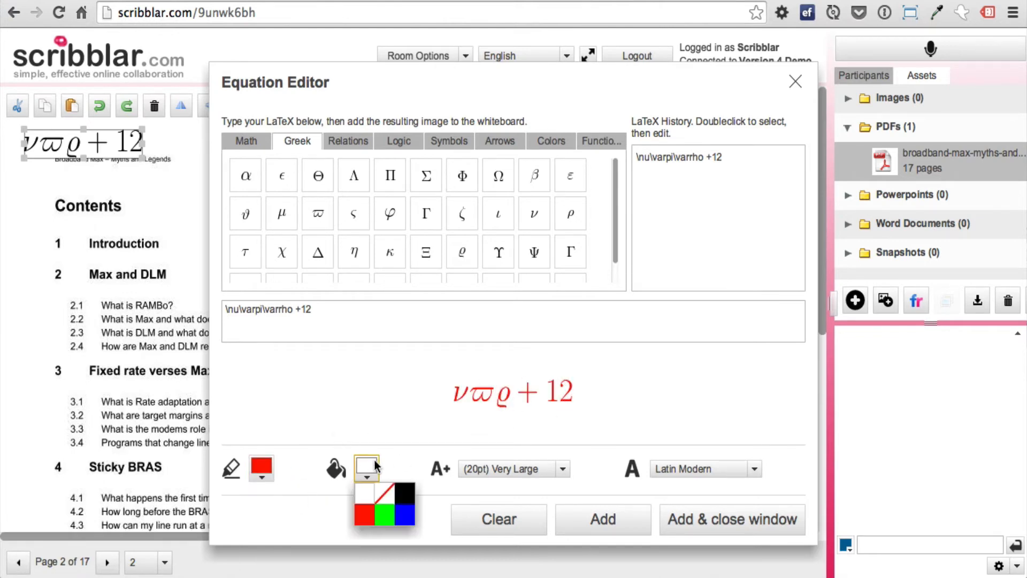
left_click(404, 489)
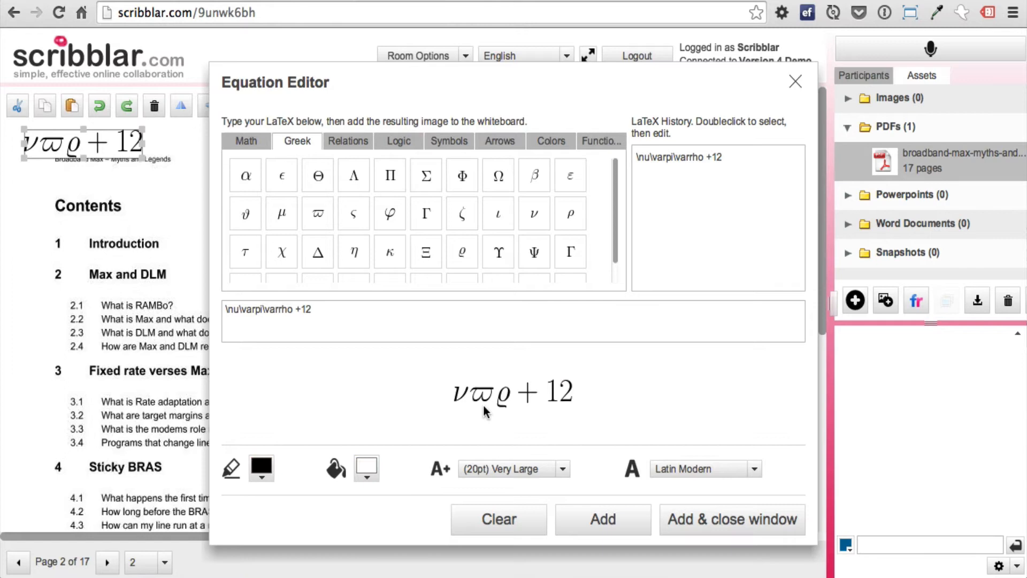
mouse_move(750, 454)
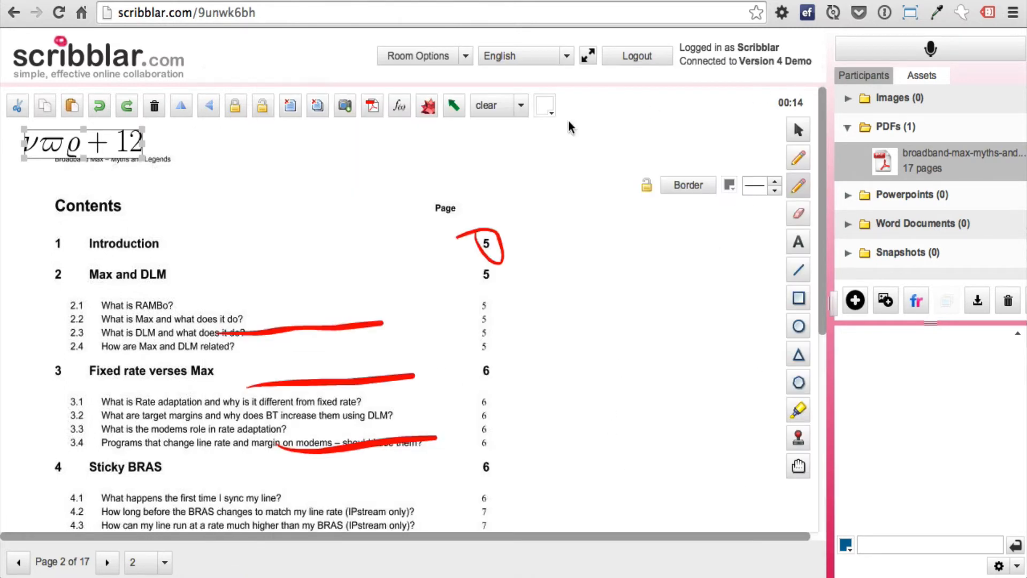
left_click(235, 106)
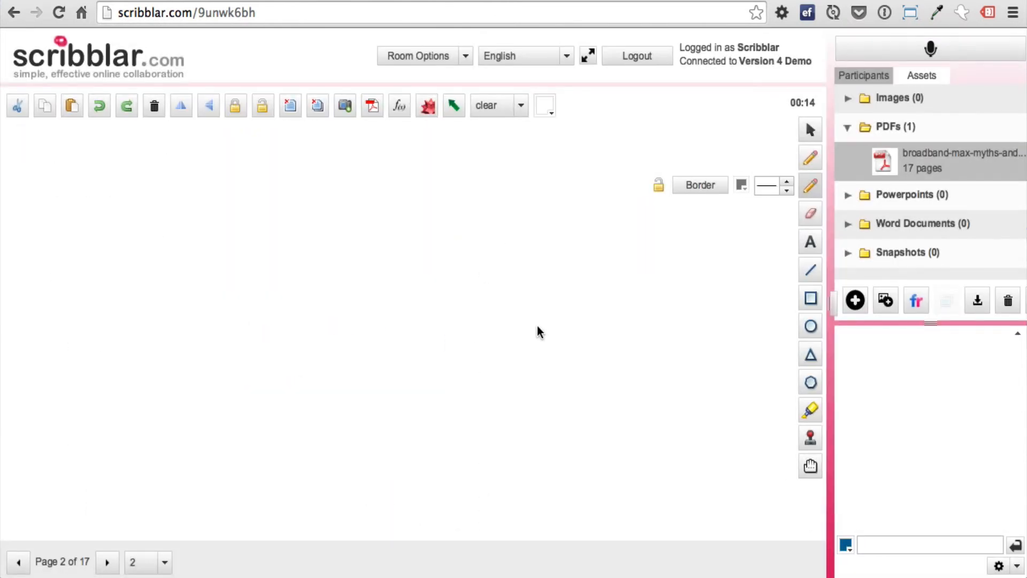
mouse_move(594, 89)
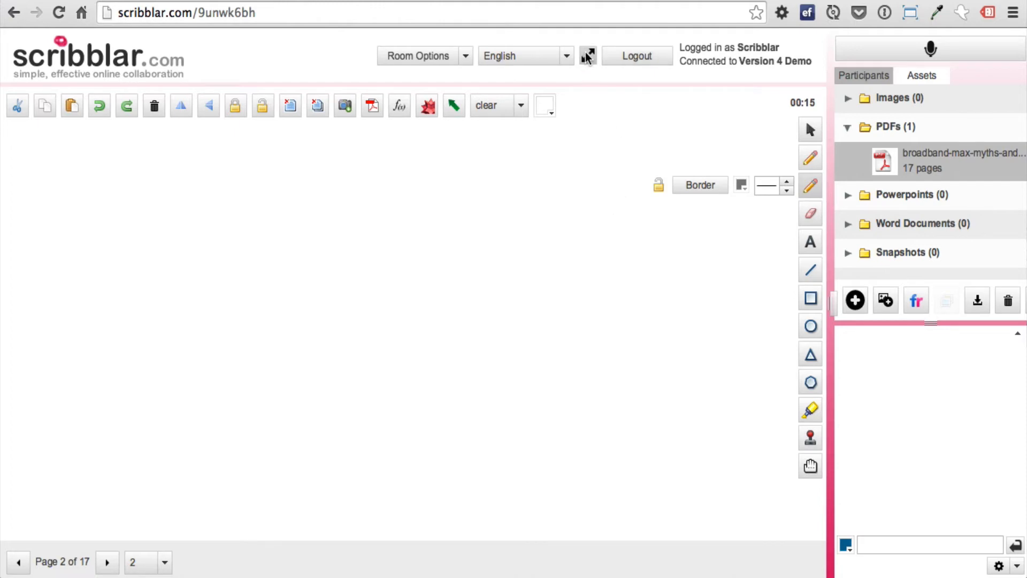
- Switch the whiteboard to full screen and permit full screen mode
left_click(588, 56)
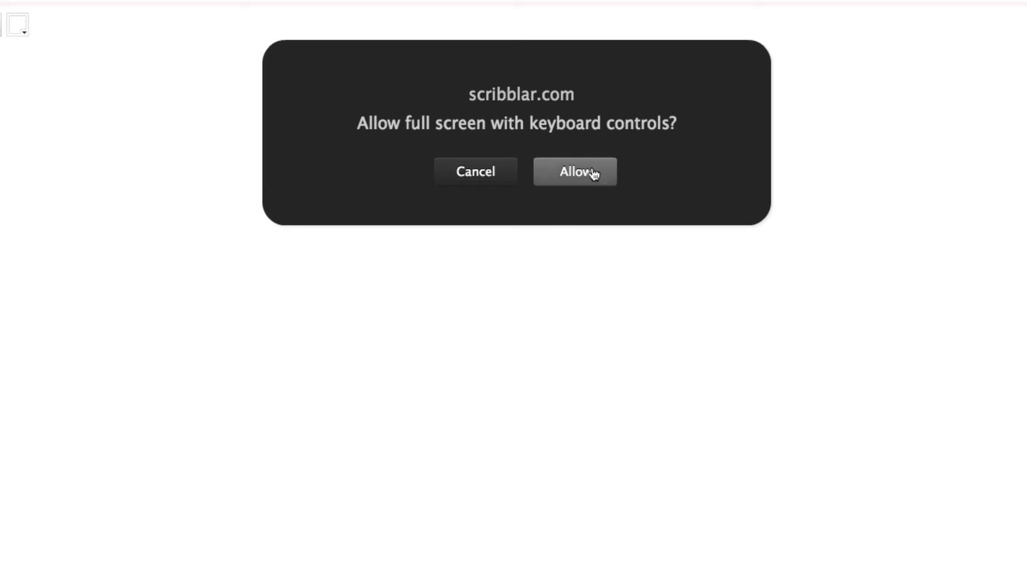
left_click(574, 171)
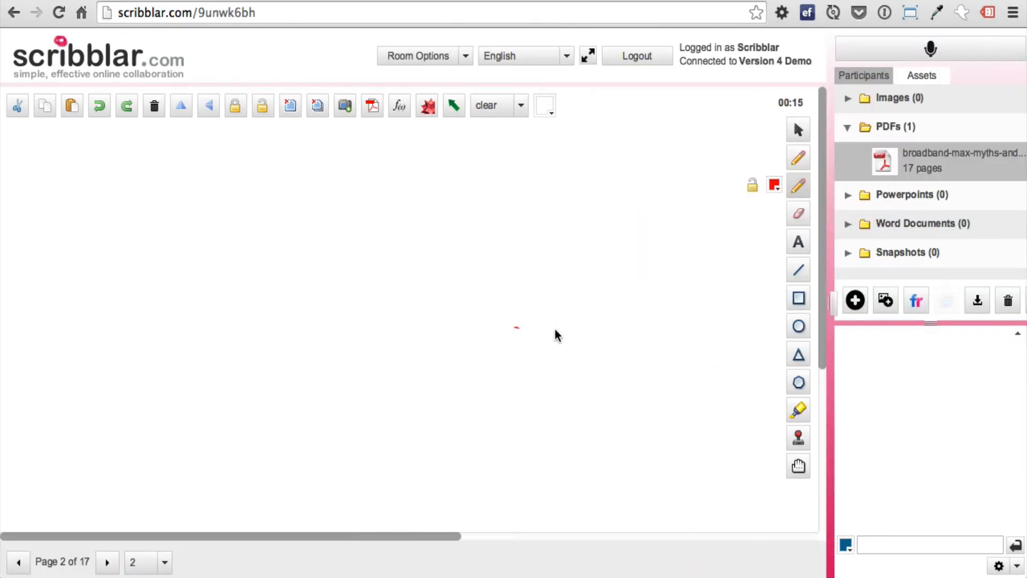
mouse_move(586, 380)
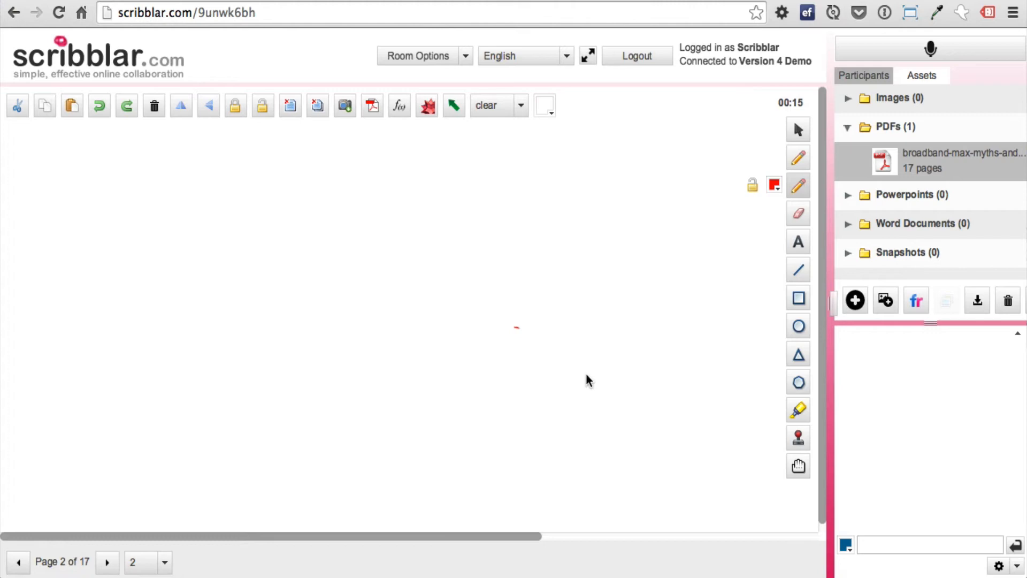
mouse_move(477, 343)
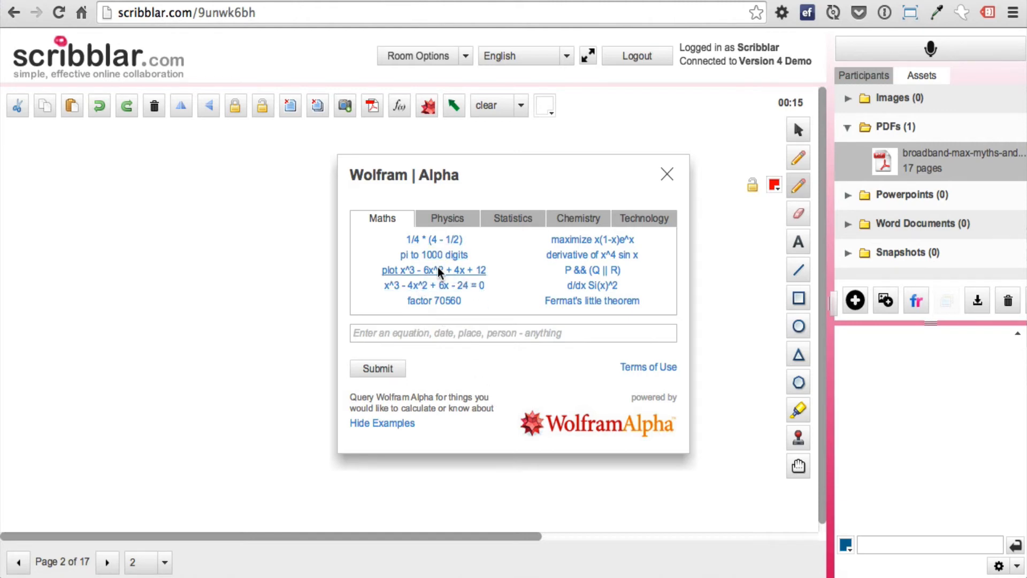
- Place the example plot of x^3 - 6x^2 + 4x + 12 and view its Wolfram Alpha results page from the chat link
left_click(433, 269)
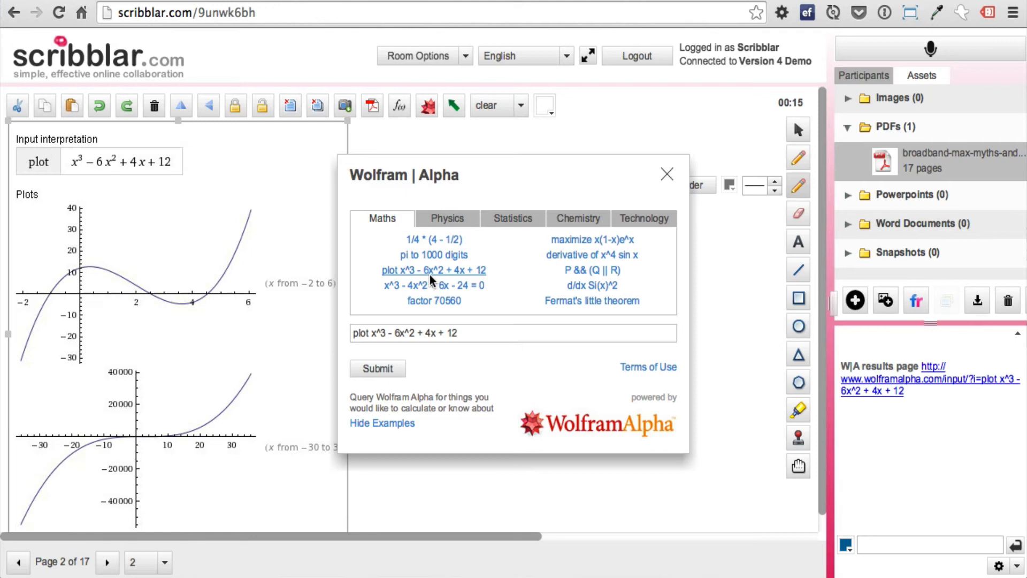
left_click(667, 173)
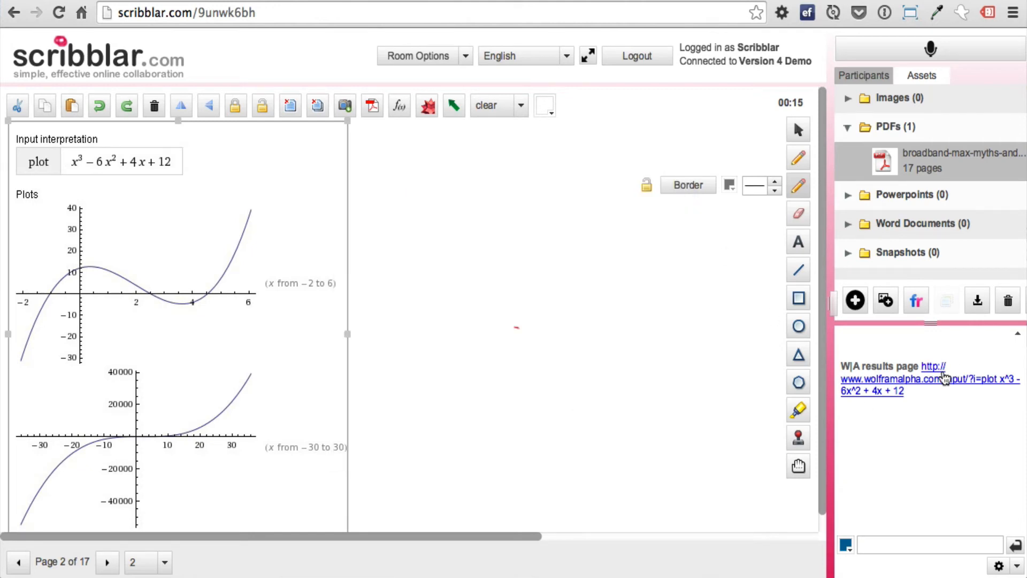
mouse_move(944, 386)
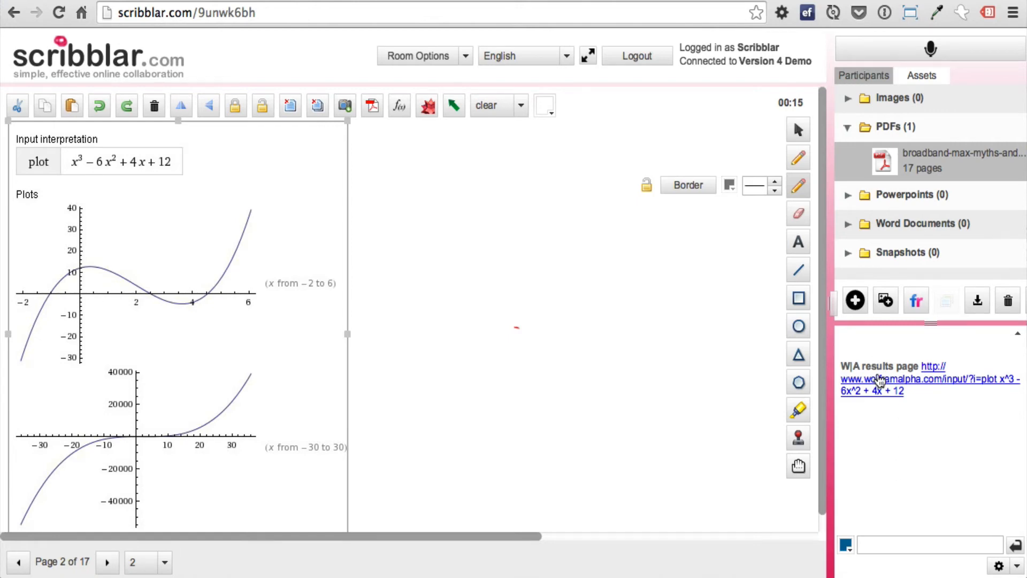
left_click(926, 384)
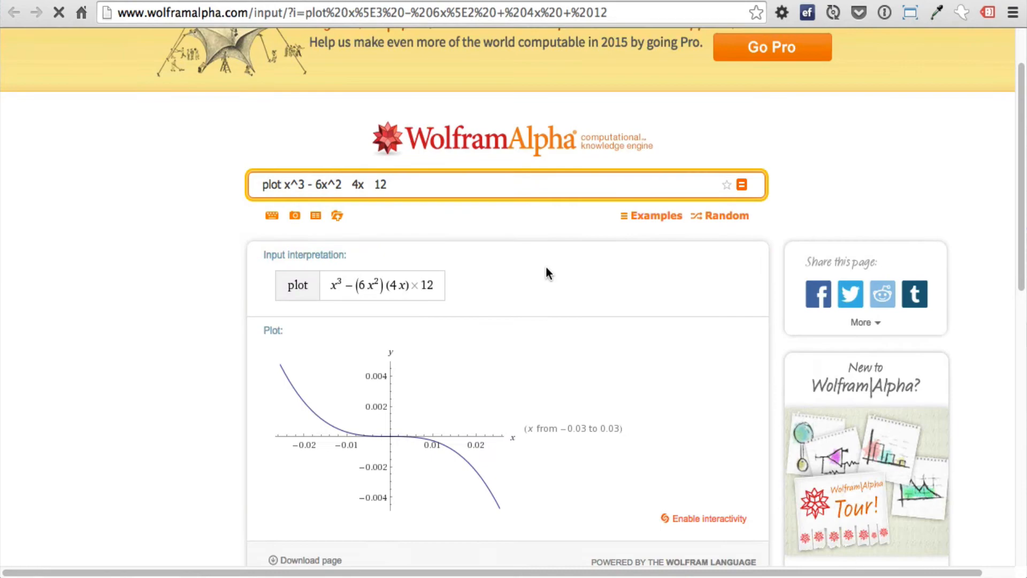
scroll("down", 3)
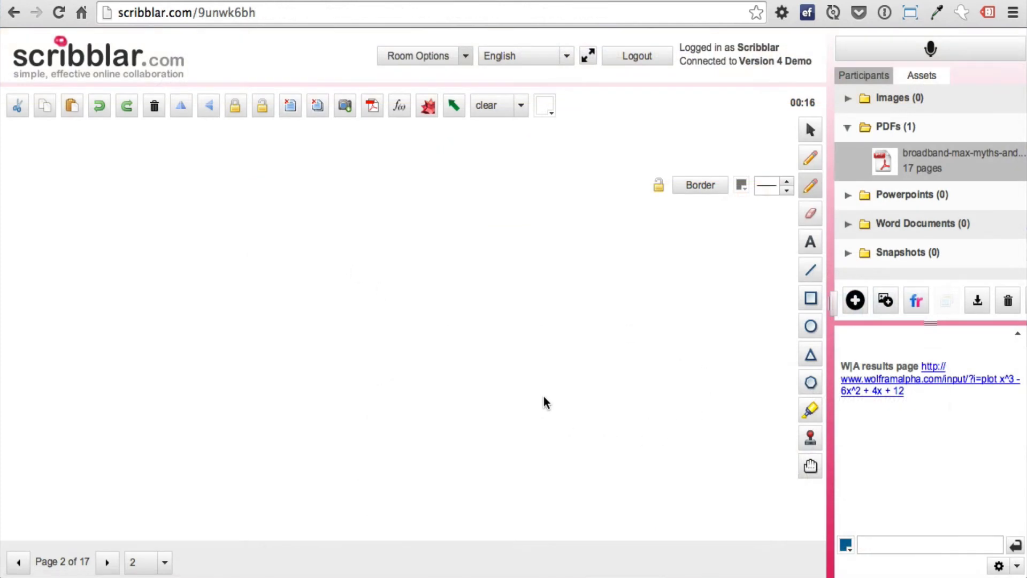
mouse_move(386, 344)
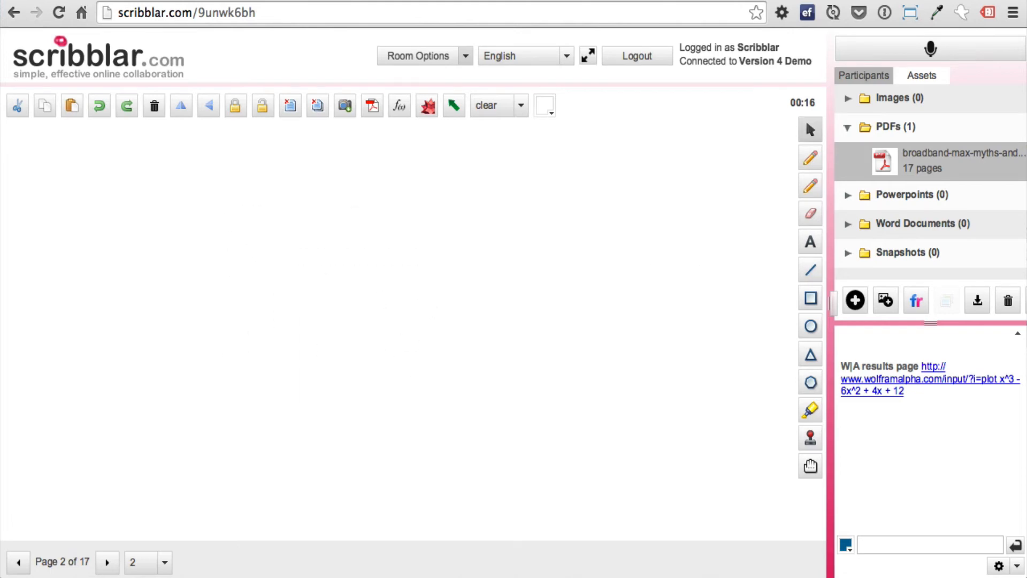
mouse_move(367, 242)
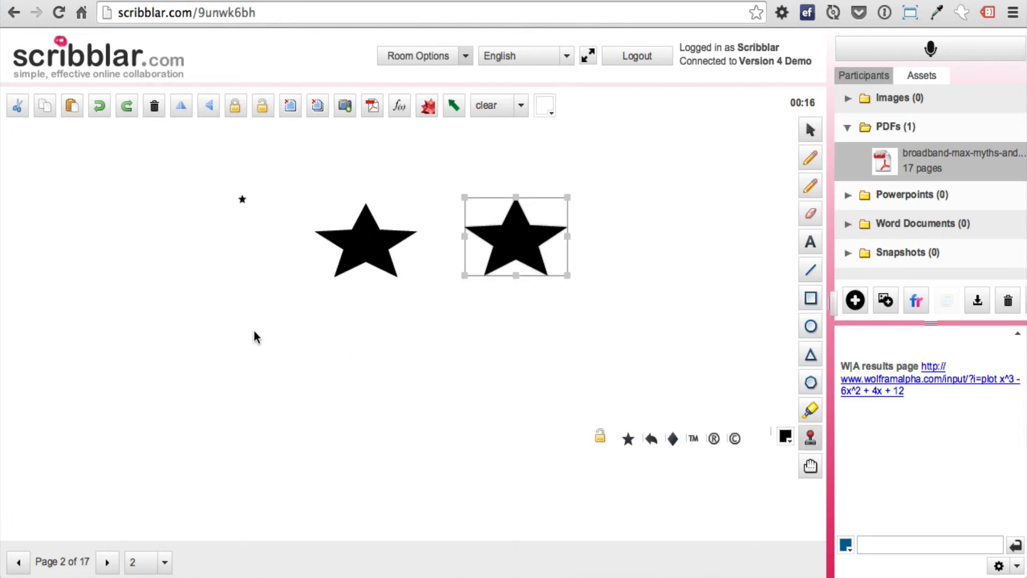
- Draw a red freehand stroke, then wipe all drawings off the page
left_click_drag(142, 197, 305, 389)
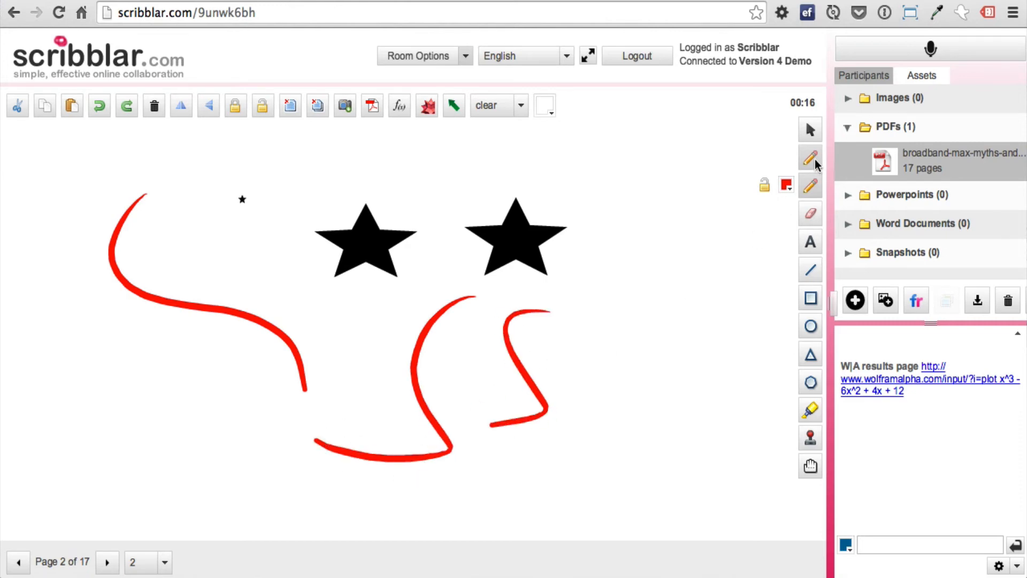
mouse_move(810, 159)
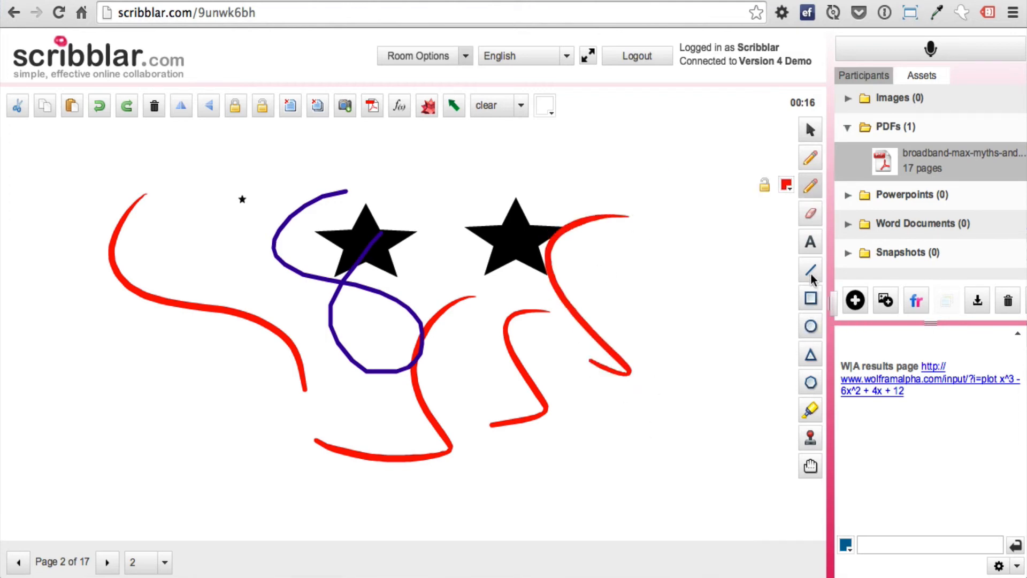
mouse_move(810, 241)
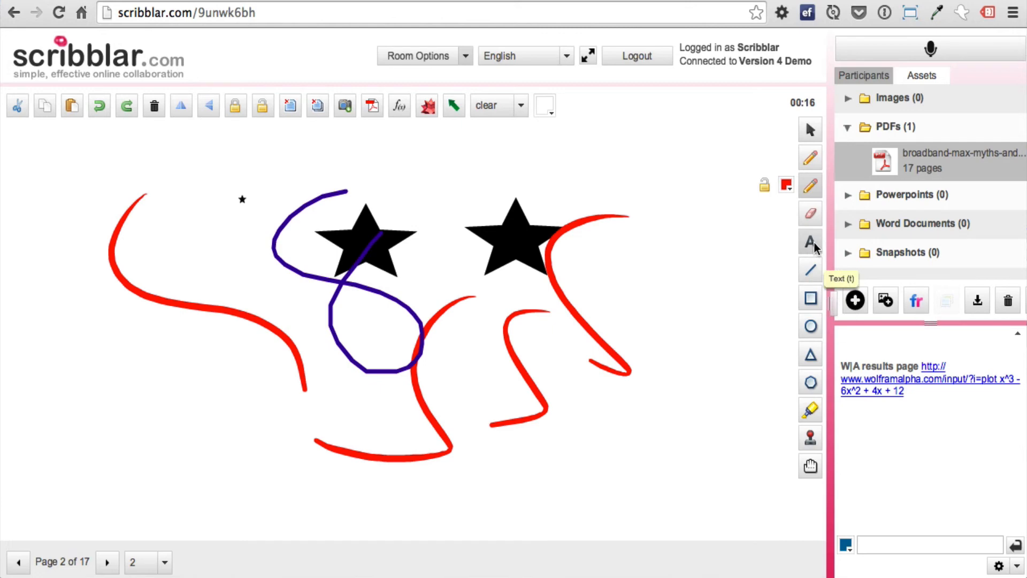
left_click(486, 105)
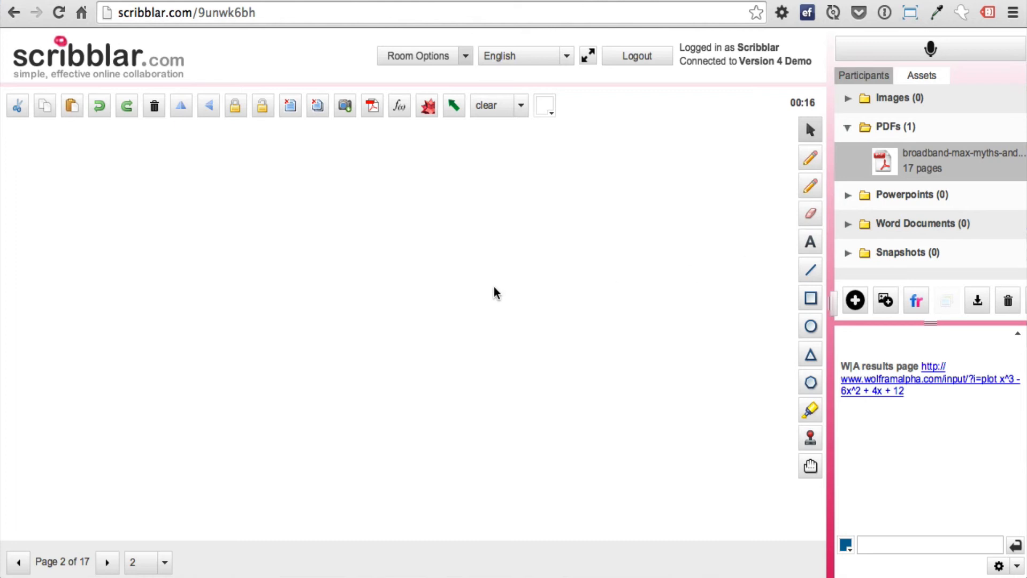
left_click(810, 241)
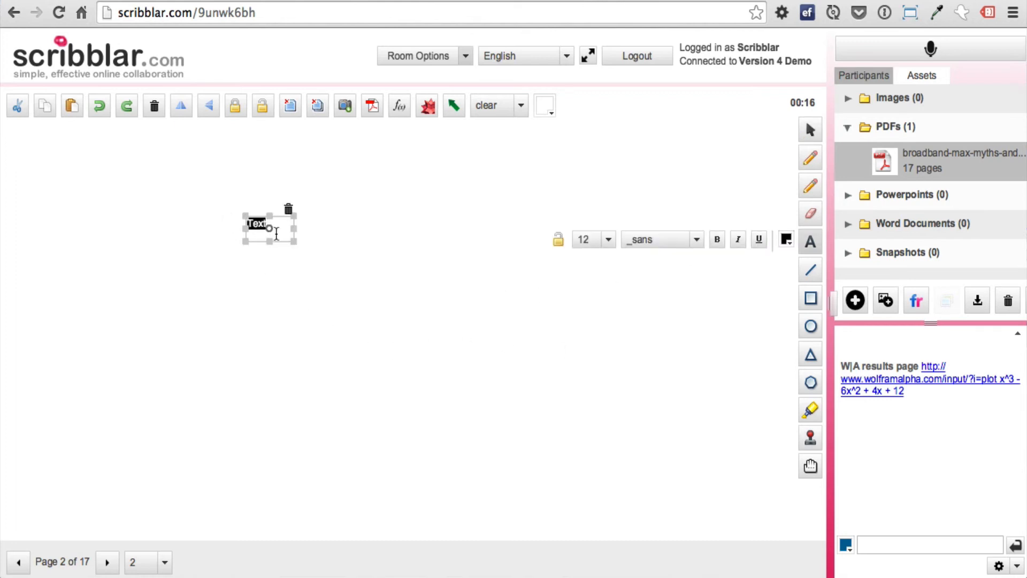
left_click_drag(295, 242, 375, 299)
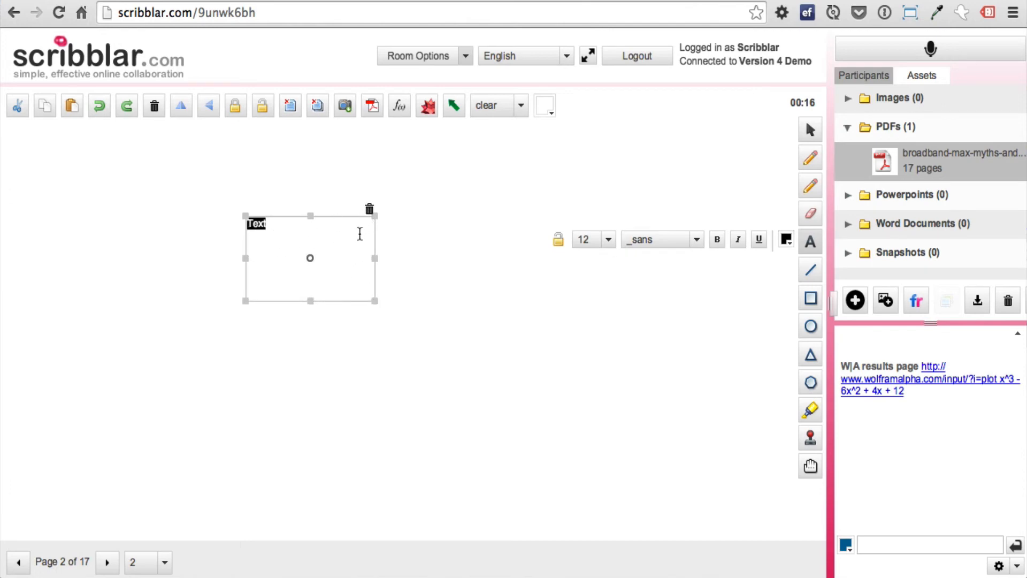
mouse_move(329, 273)
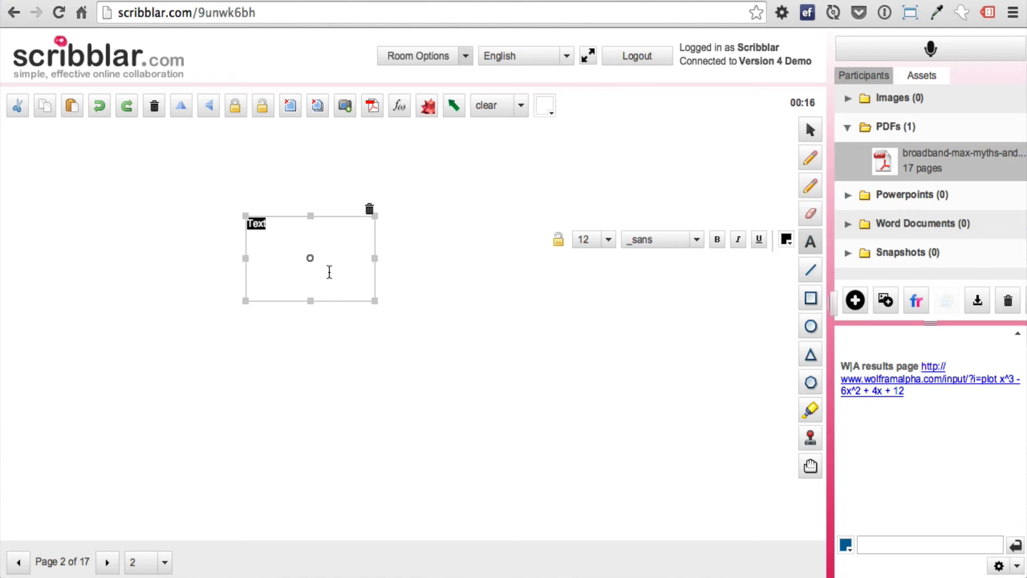
type("qwdffs fg")
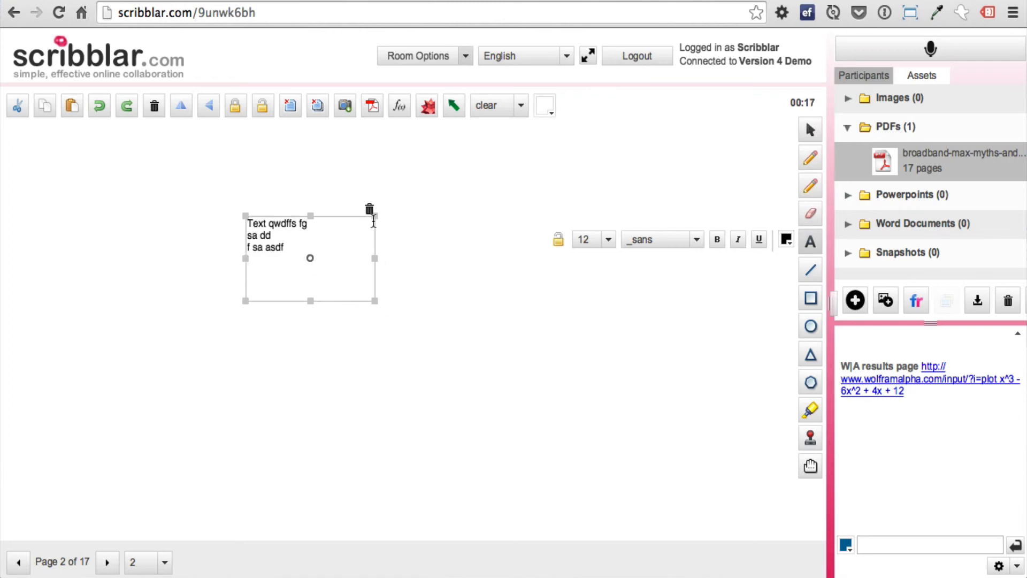
left_click(370, 208)
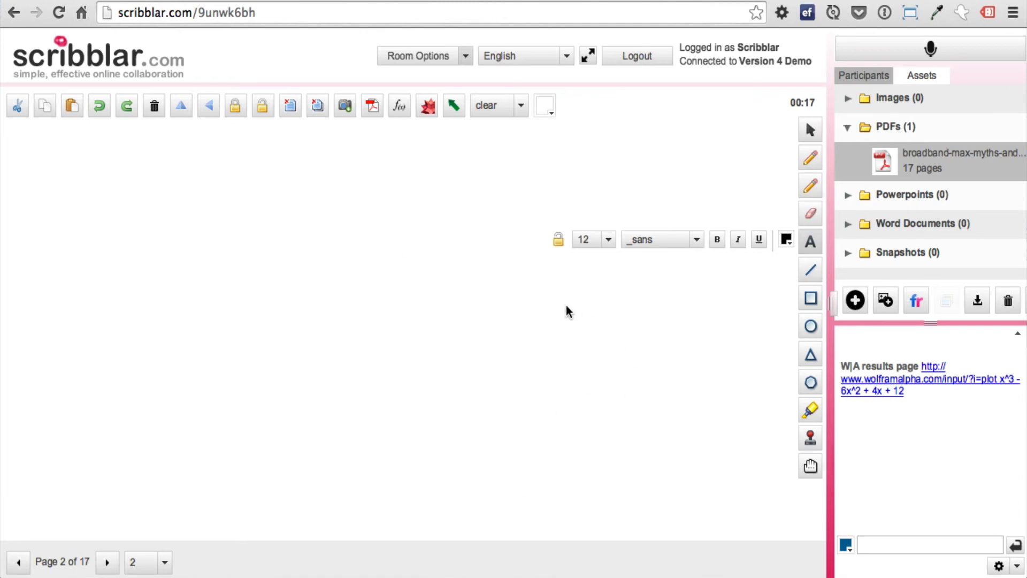
mouse_move(480, 298)
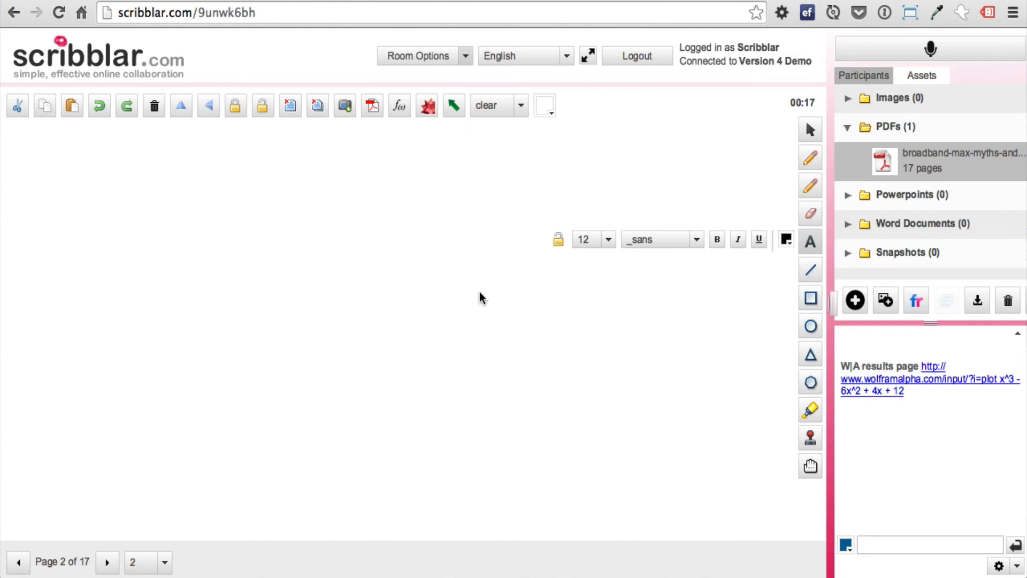
mouse_move(457, 340)
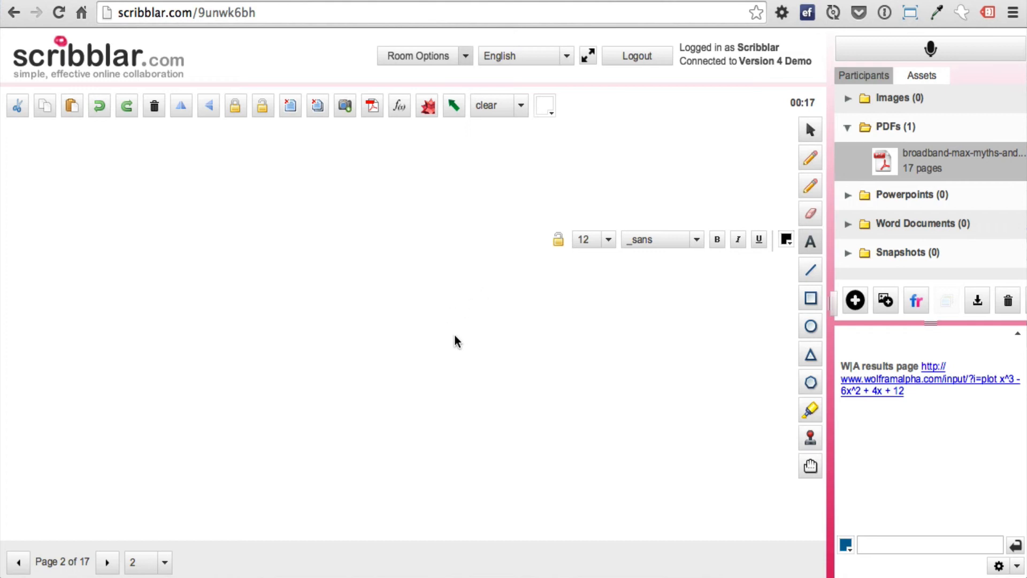
left_click(810, 130)
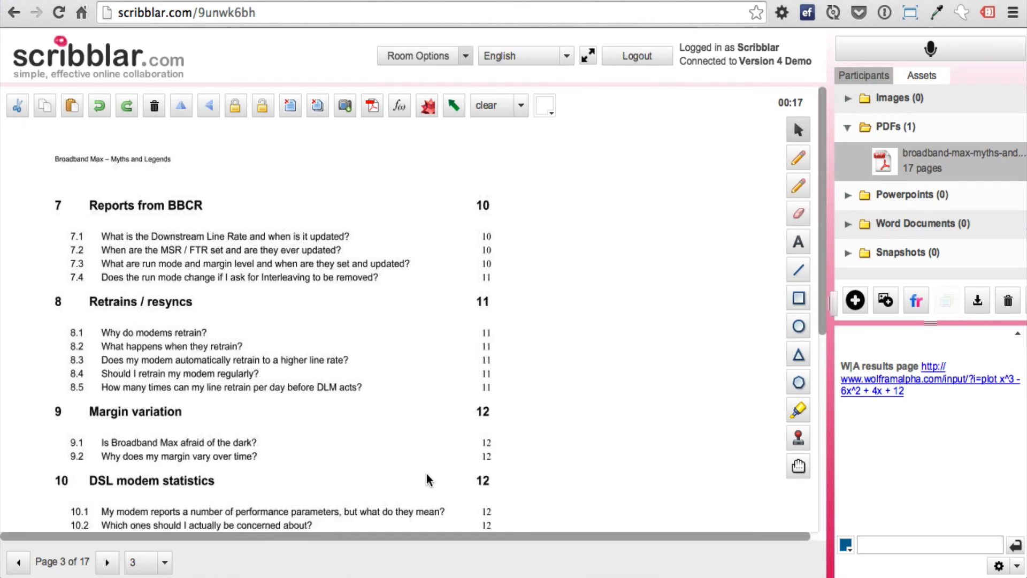
mouse_move(734, 216)
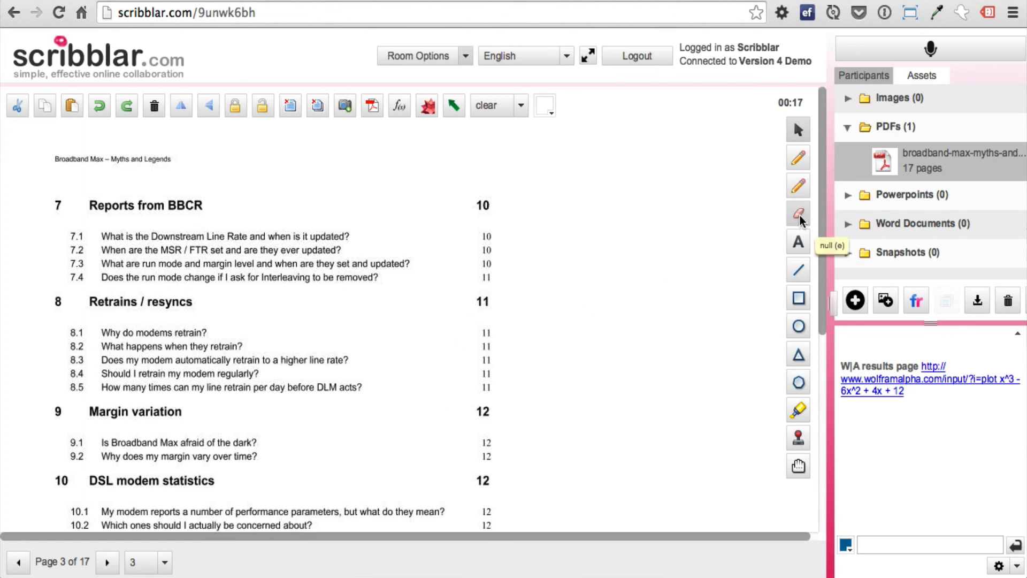
- Erase the ends of the section 7 questions with the Eraser tool
left_click(798, 214)
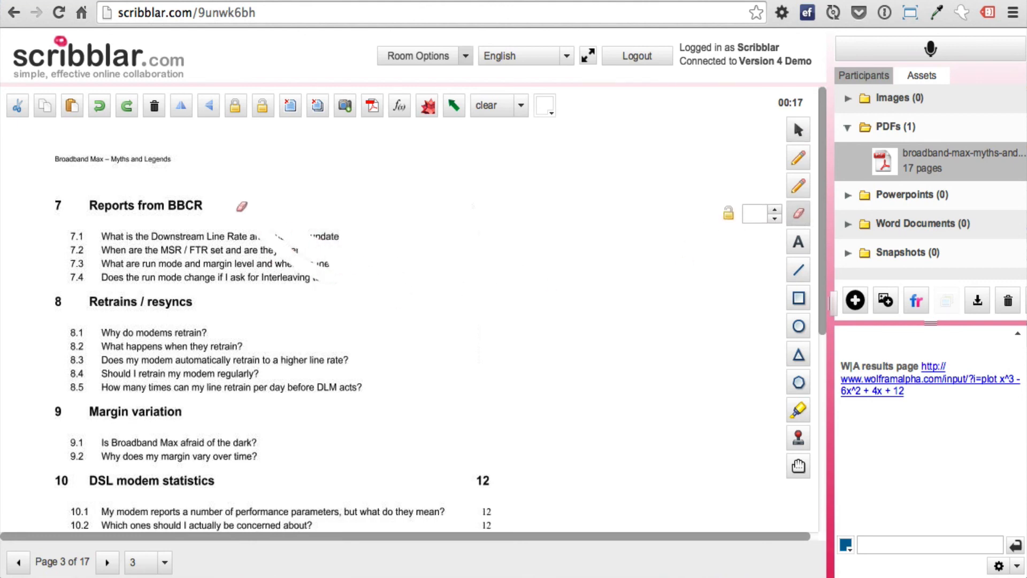
left_click_drag(241, 206, 308, 238)
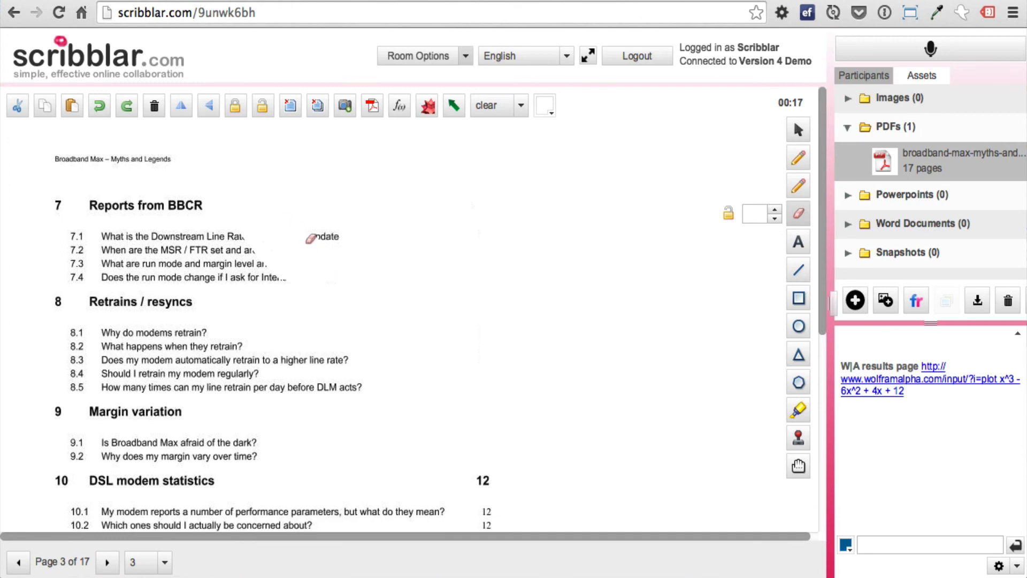
mouse_move(386, 277)
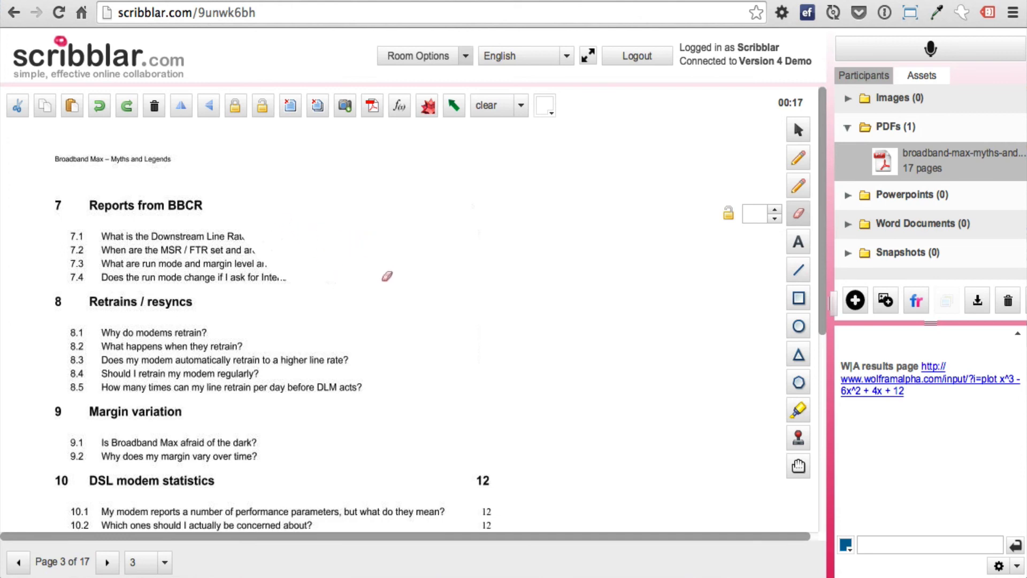
mouse_move(622, 327)
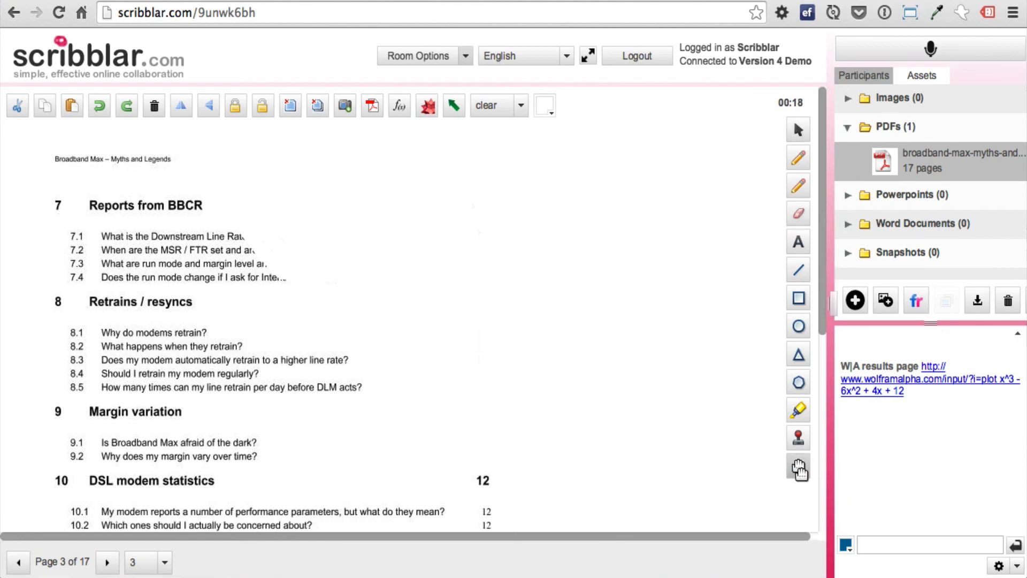
- Scroll the PDF page to bring the Home wiring repair entry into view
scroll("down", 3)
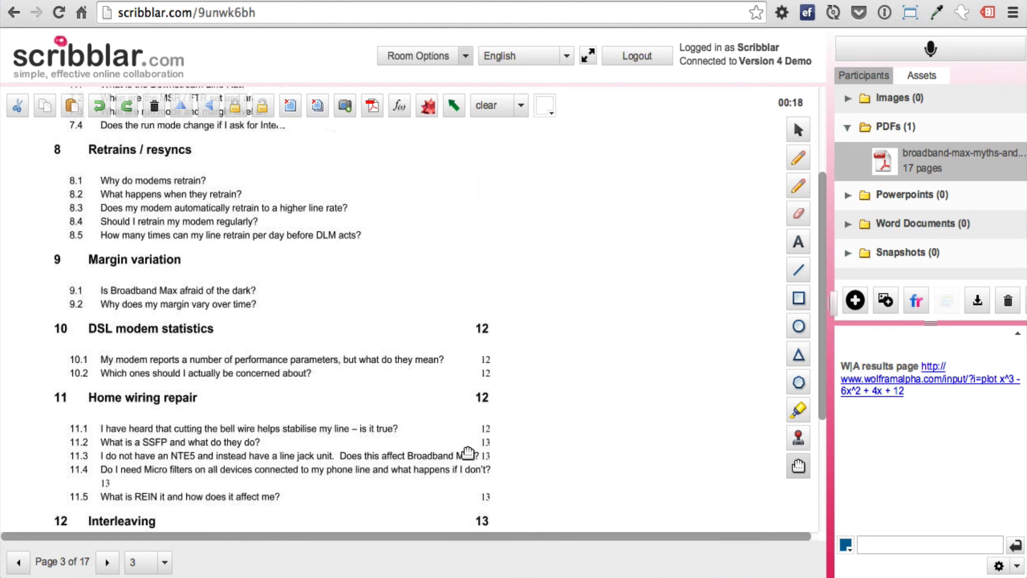
mouse_move(279, 466)
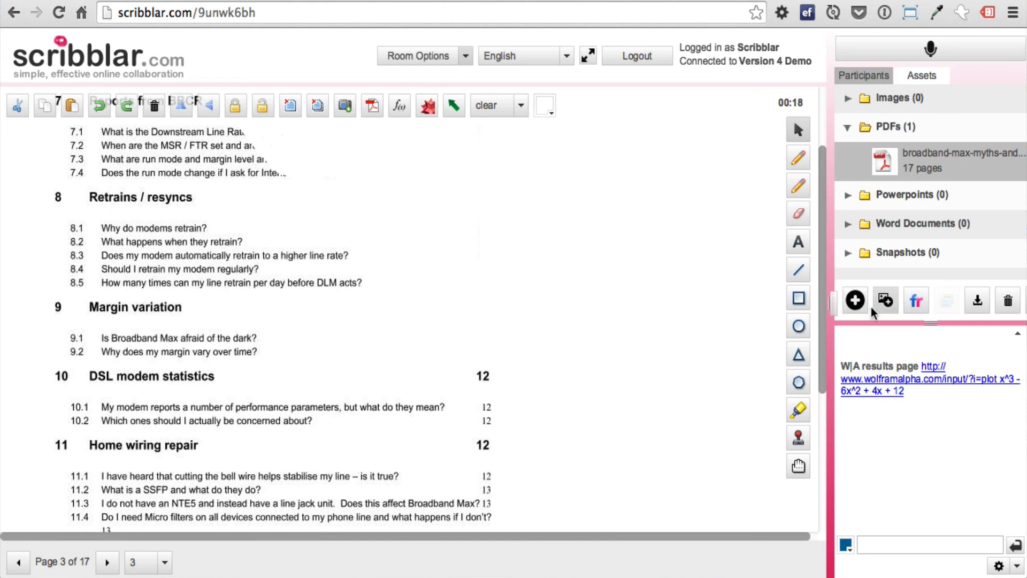
left_click(855, 299)
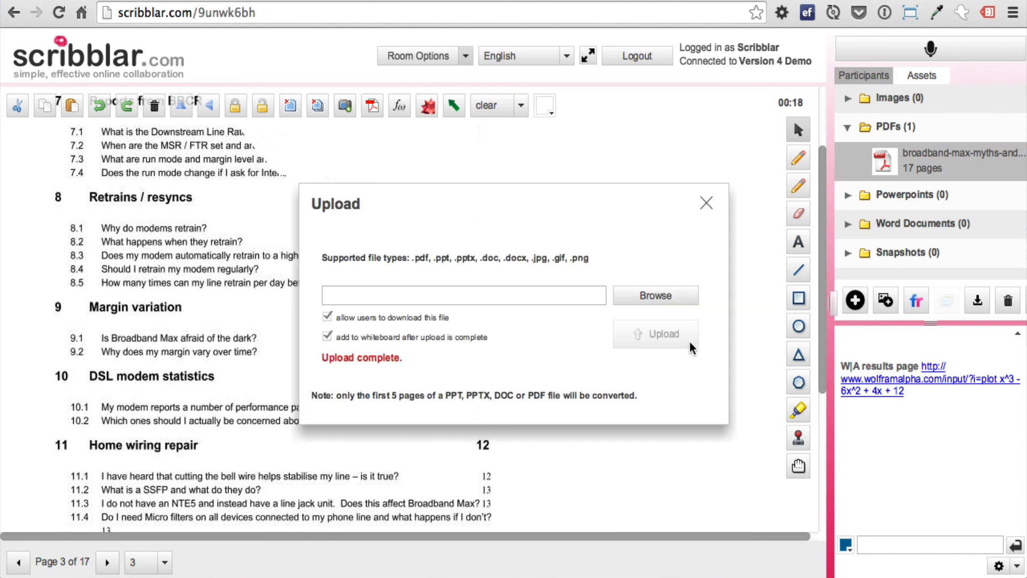
mouse_move(705, 212)
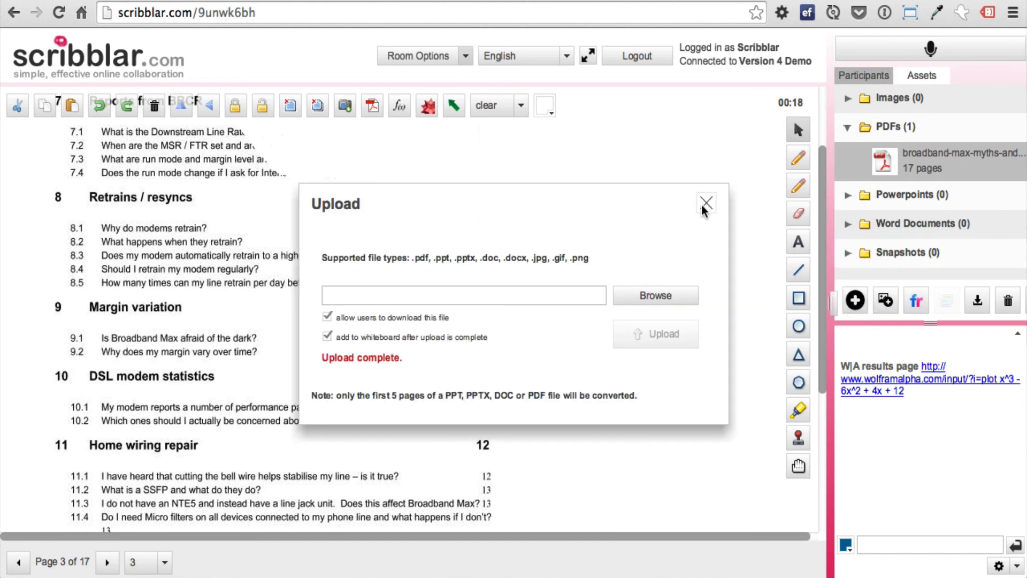
left_click(706, 203)
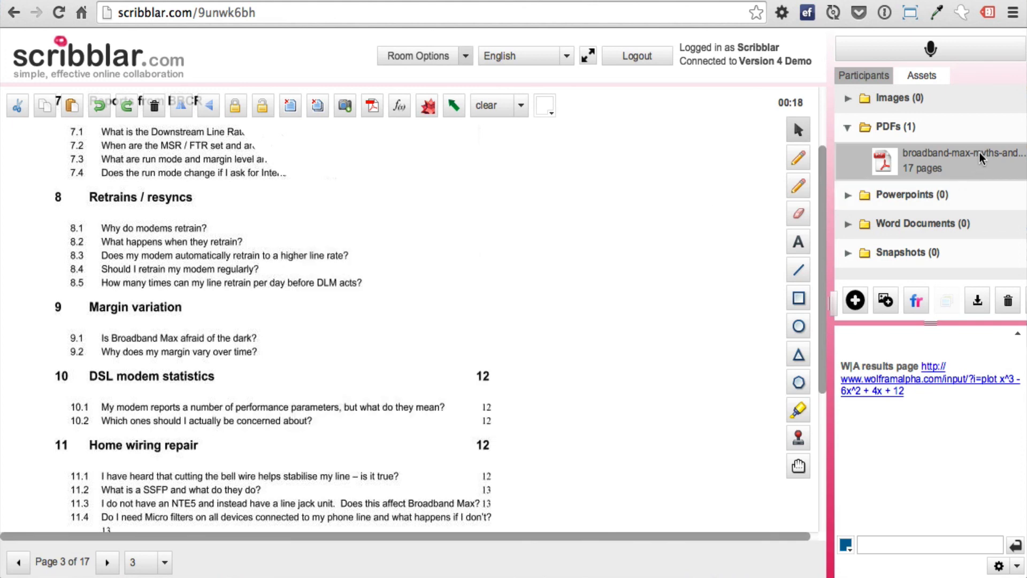